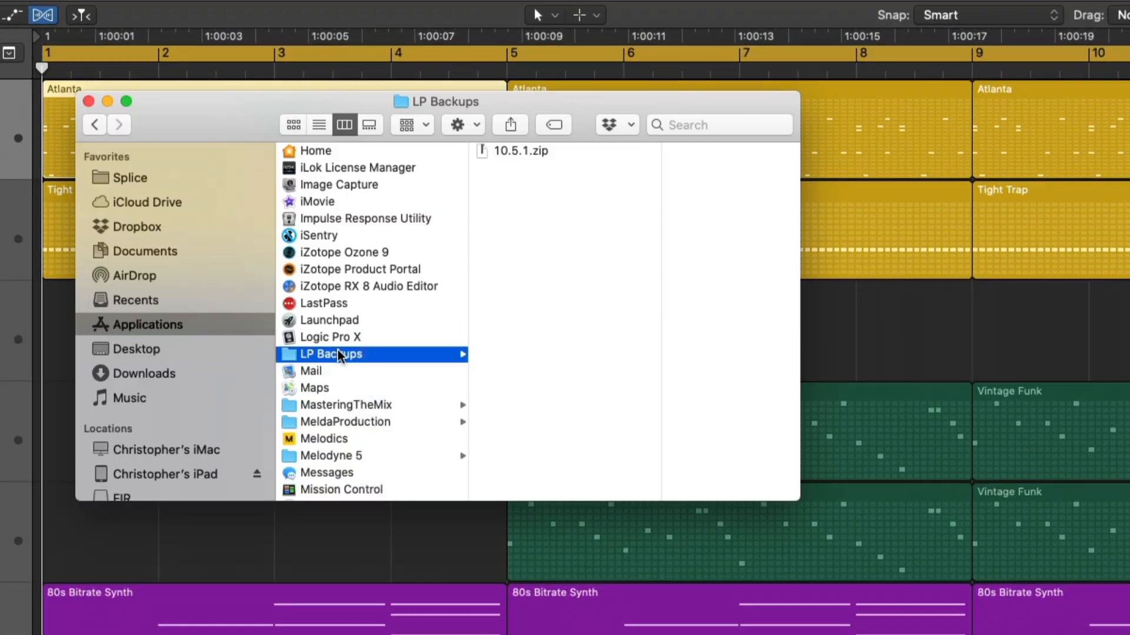
View the installed Logic Pro X info and reveal its backup in LP Backups
{"action": "left_click", "coordinate": [329, 337]}
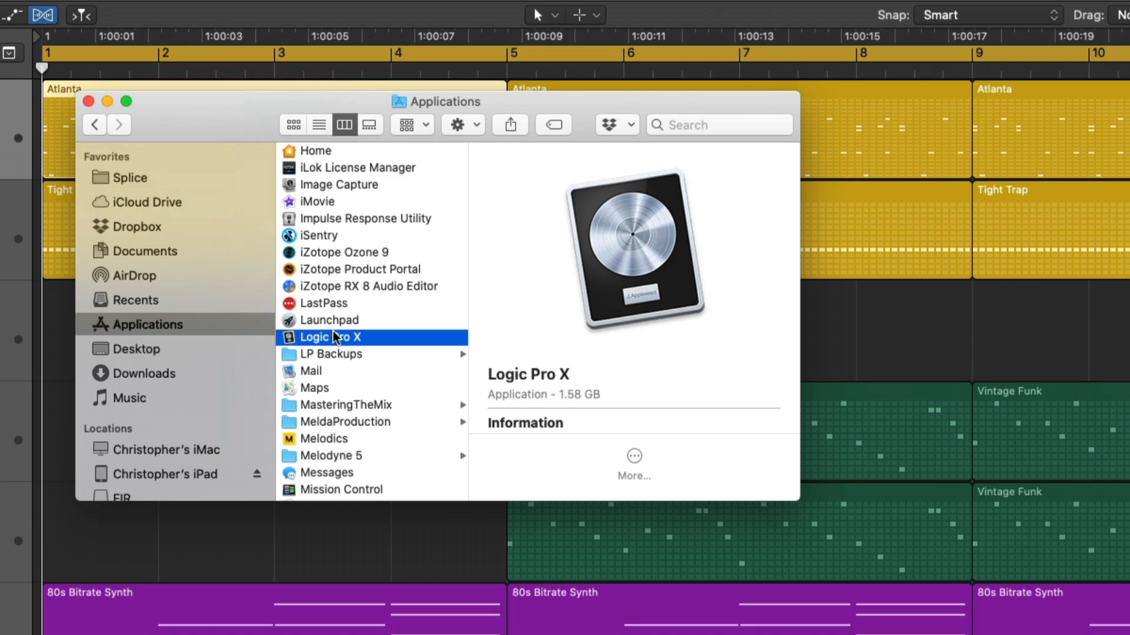
{"action": "right_click", "coordinate": [328, 337]}
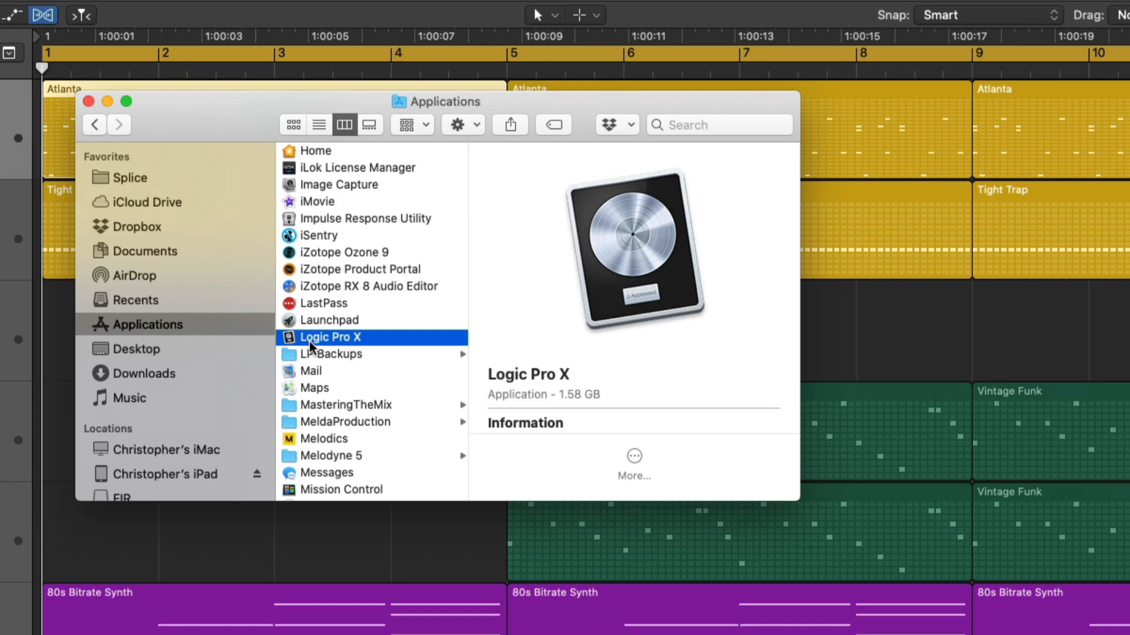
{"action": "left_click", "coordinate": [334, 354]}
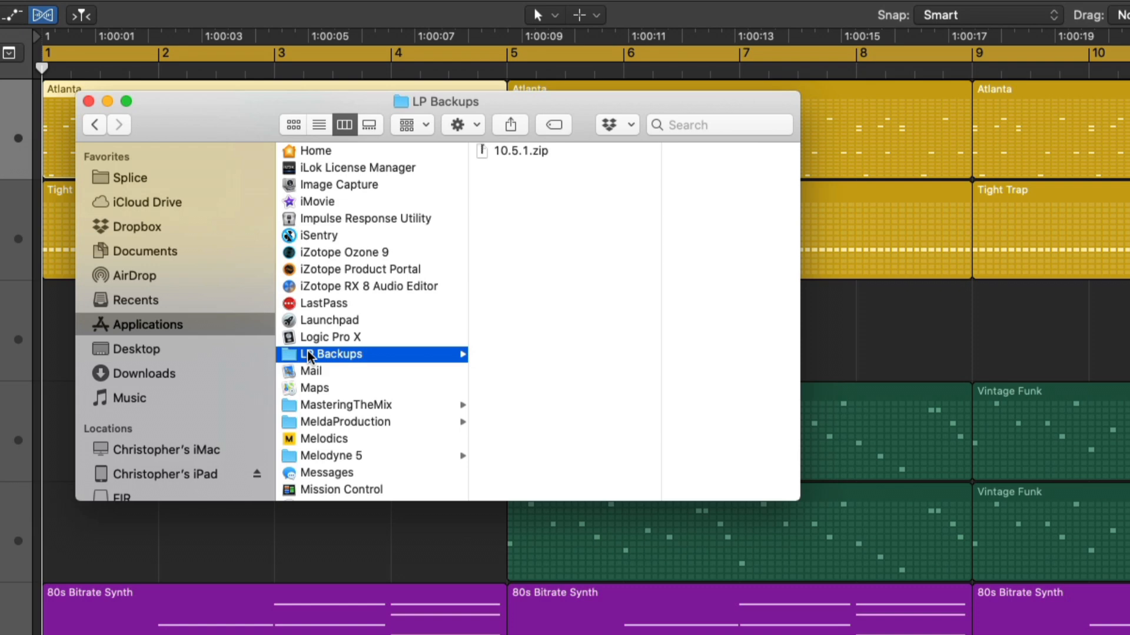
{"action": "mouse_move", "coordinate": [562, 242]}
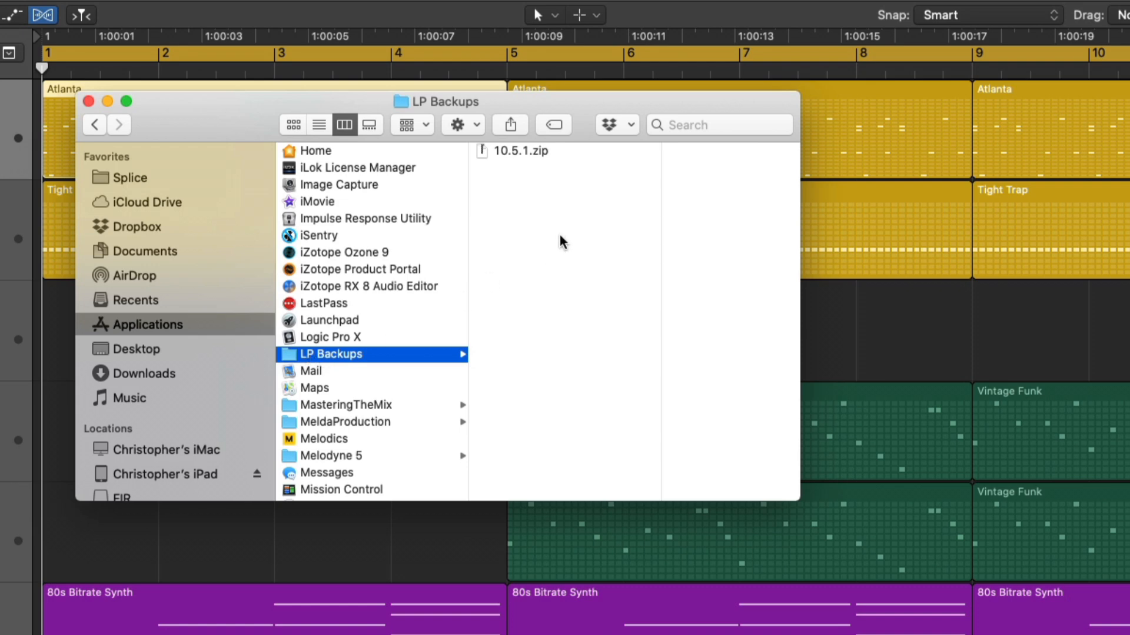
{"action": "mouse_move", "coordinate": [533, 164]}
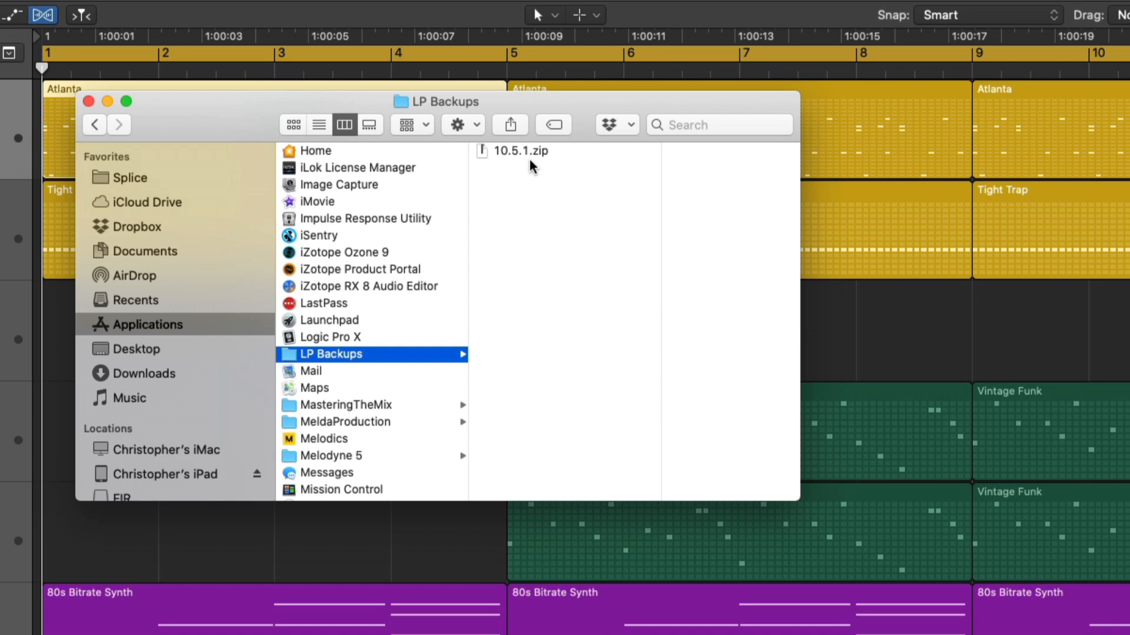
{"action": "mouse_move", "coordinate": [535, 170]}
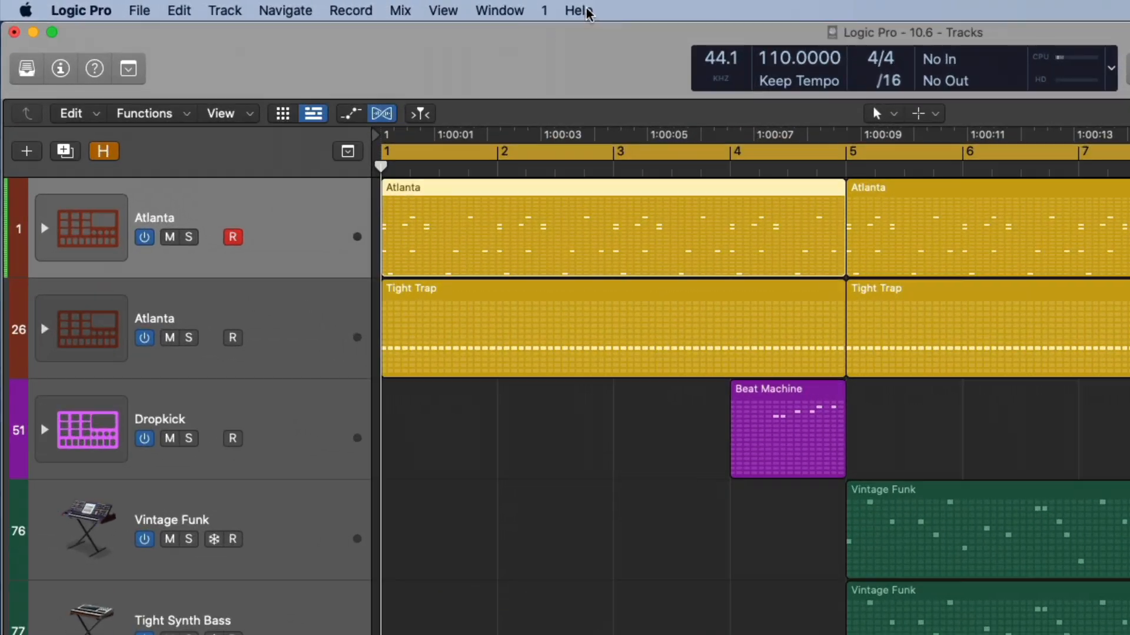
Review the What's New in Logic Pro overview from the Help menu, then dismiss it
{"action": "left_click", "coordinate": [577, 10]}
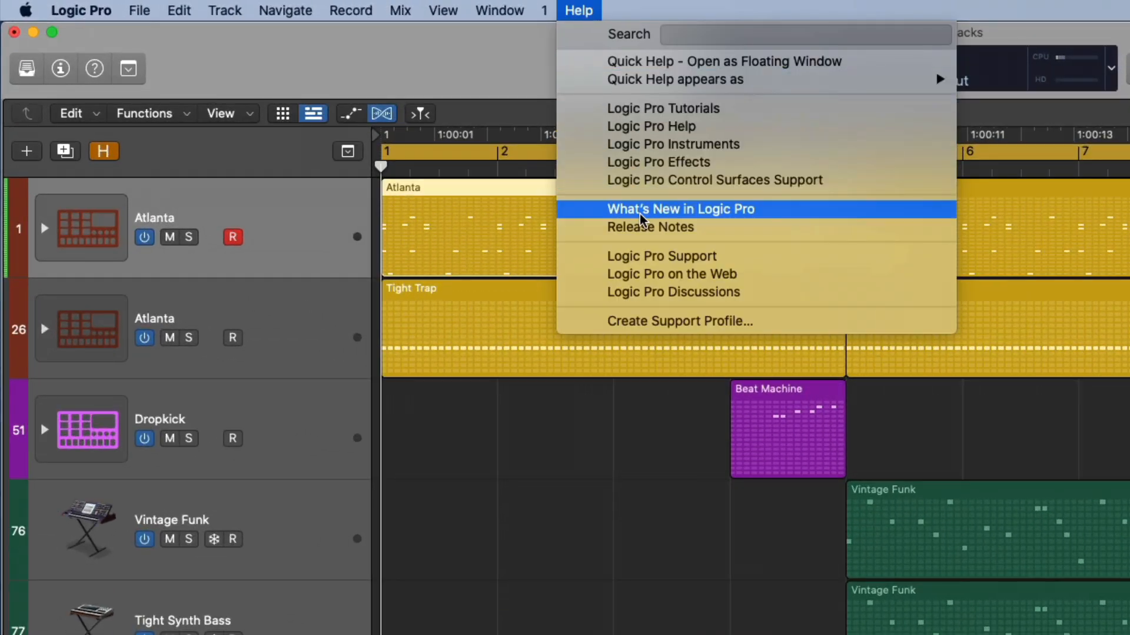
{"action": "left_click", "coordinate": [680, 209]}
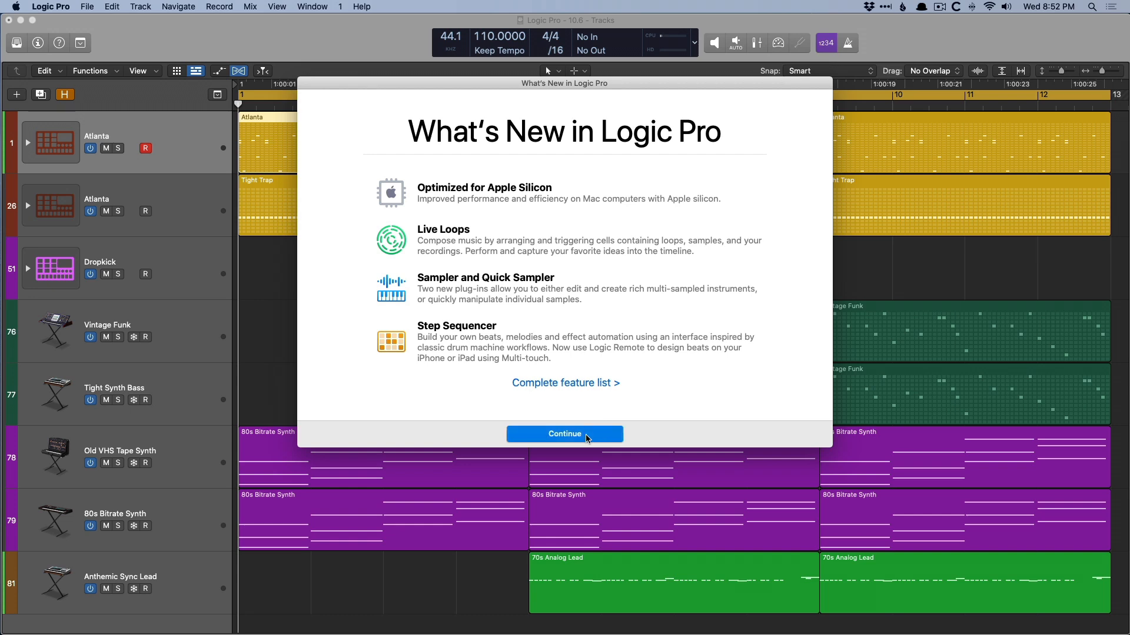
{"action": "left_click", "coordinate": [564, 434]}
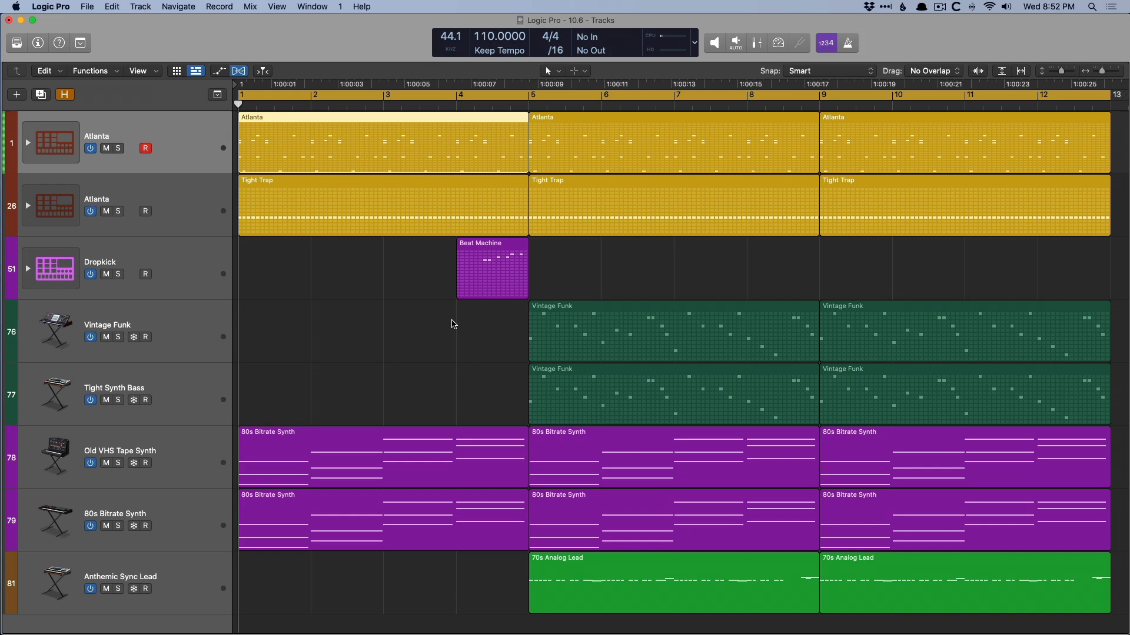
In Control Surface Setup, bring up the Install list of control surface models
{"action": "left_click", "coordinate": [49, 7]}
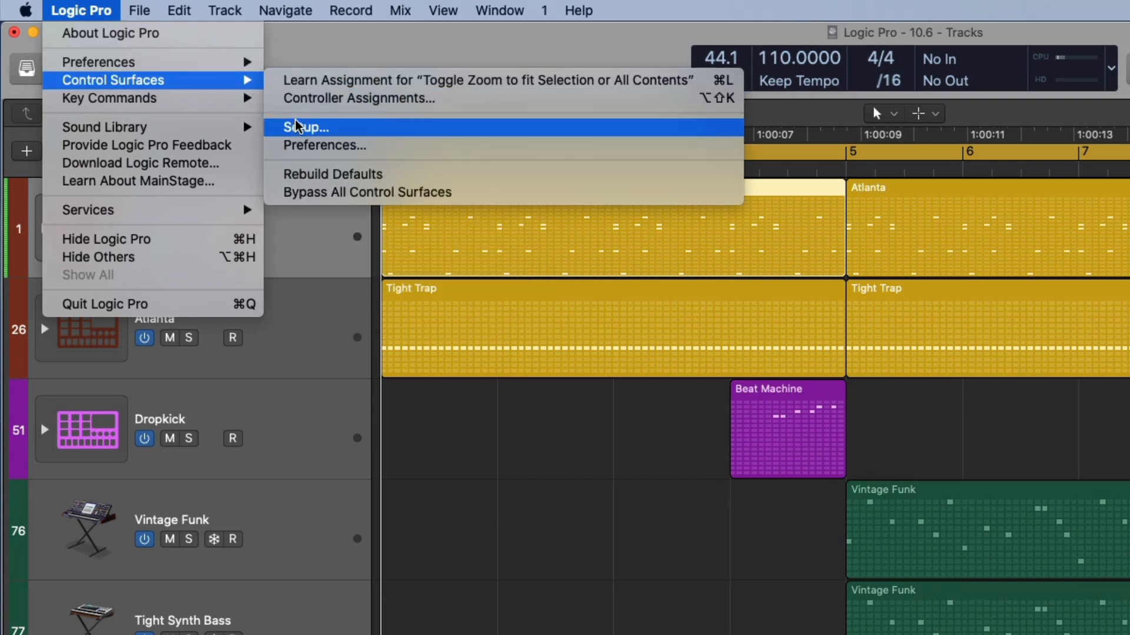
{"action": "left_click", "coordinate": [304, 127]}
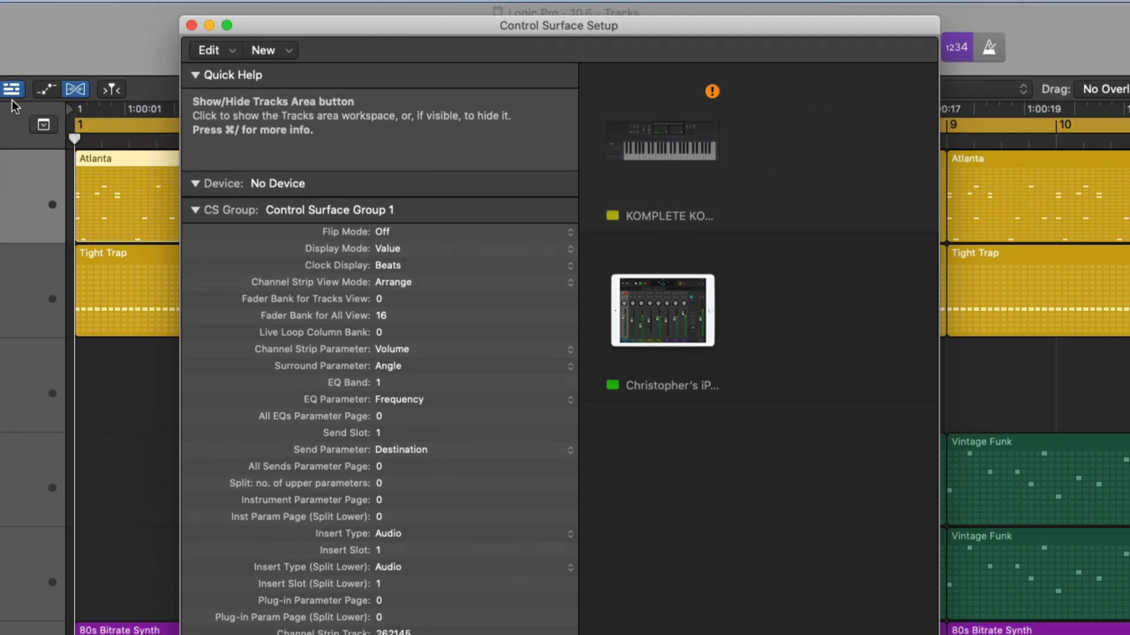
{"action": "left_click", "coordinate": [265, 49]}
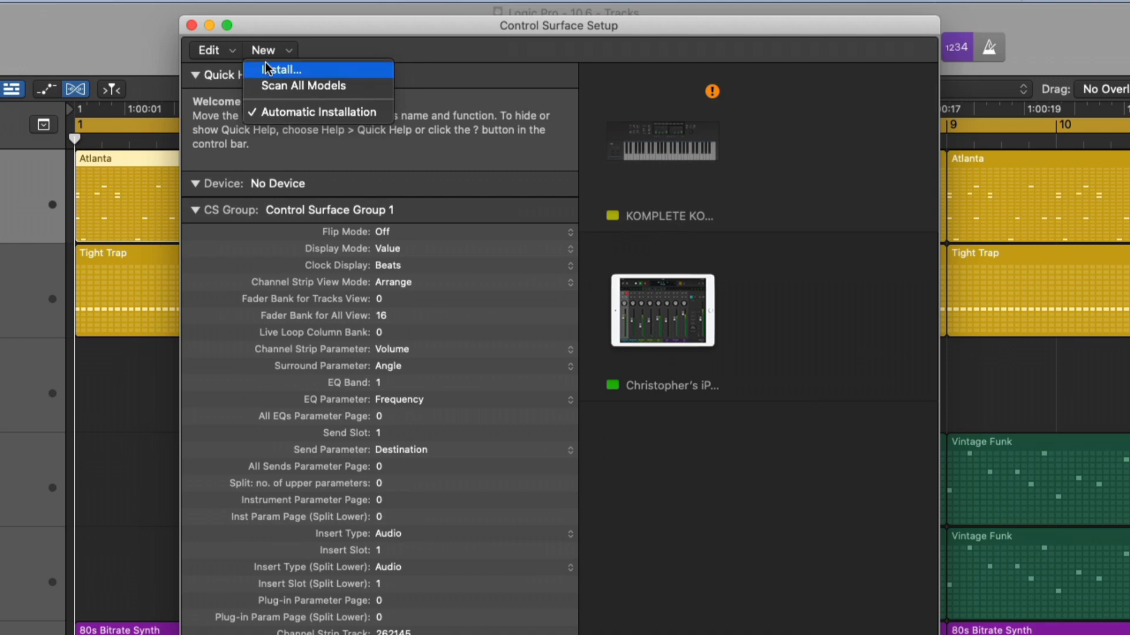
{"action": "left_click", "coordinate": [281, 69]}
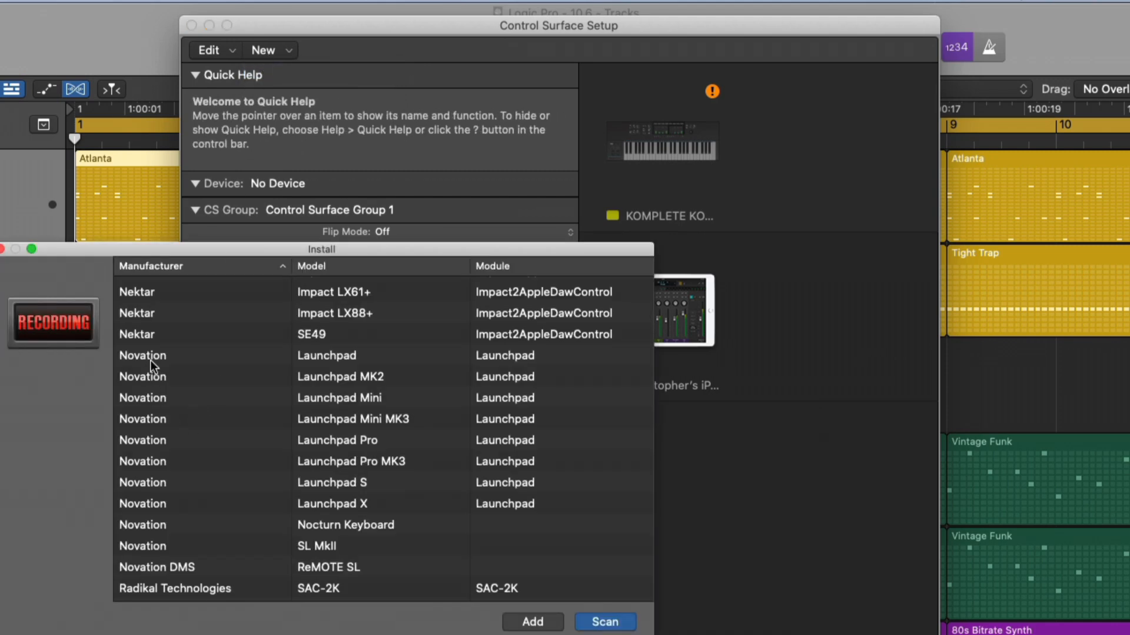
{"action": "mouse_move", "coordinate": [284, 373]}
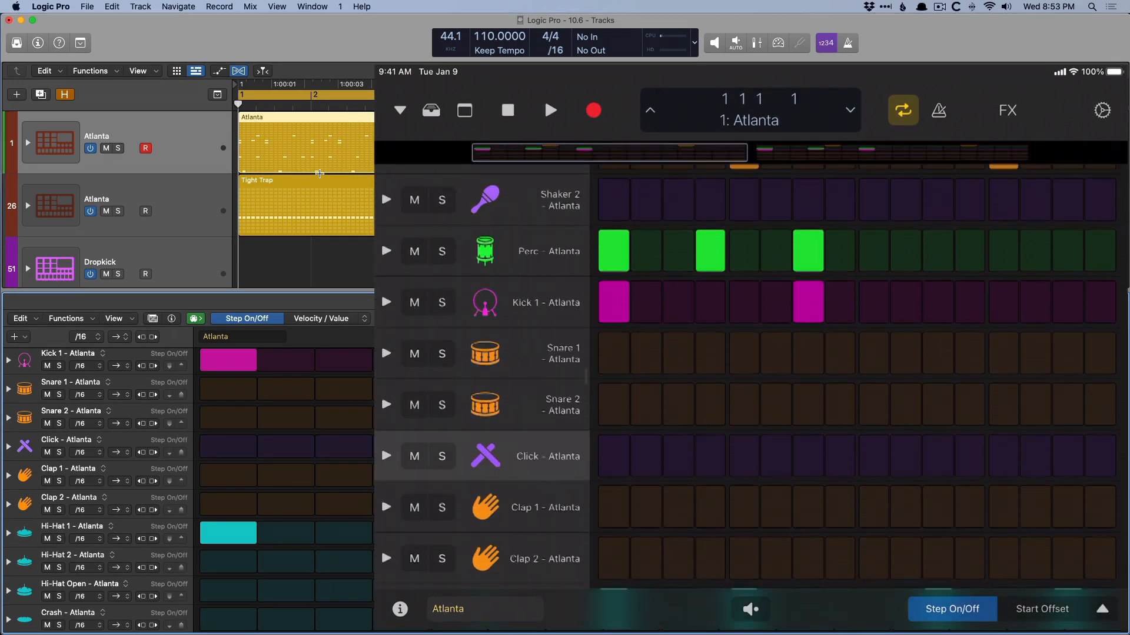
Enter open hi-hat hits on steps 3 and 7 of the Atlanta pattern
{"action": "scroll", "scroll_direction": "down", "scroll_amount": 3}
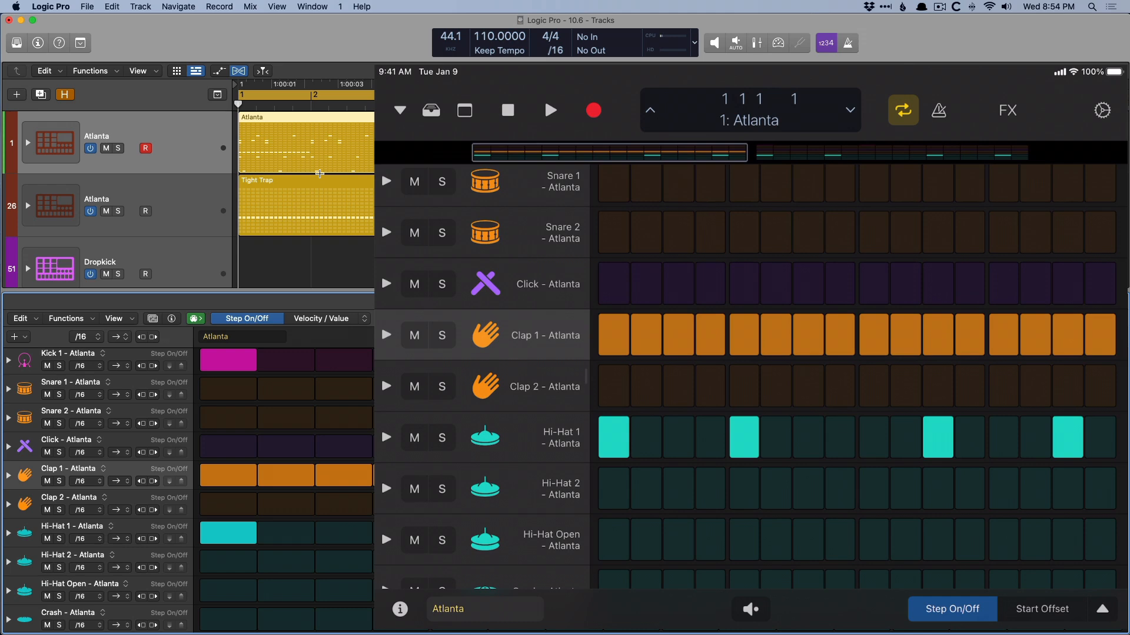
{"action": "left_click", "coordinate": [344, 476]}
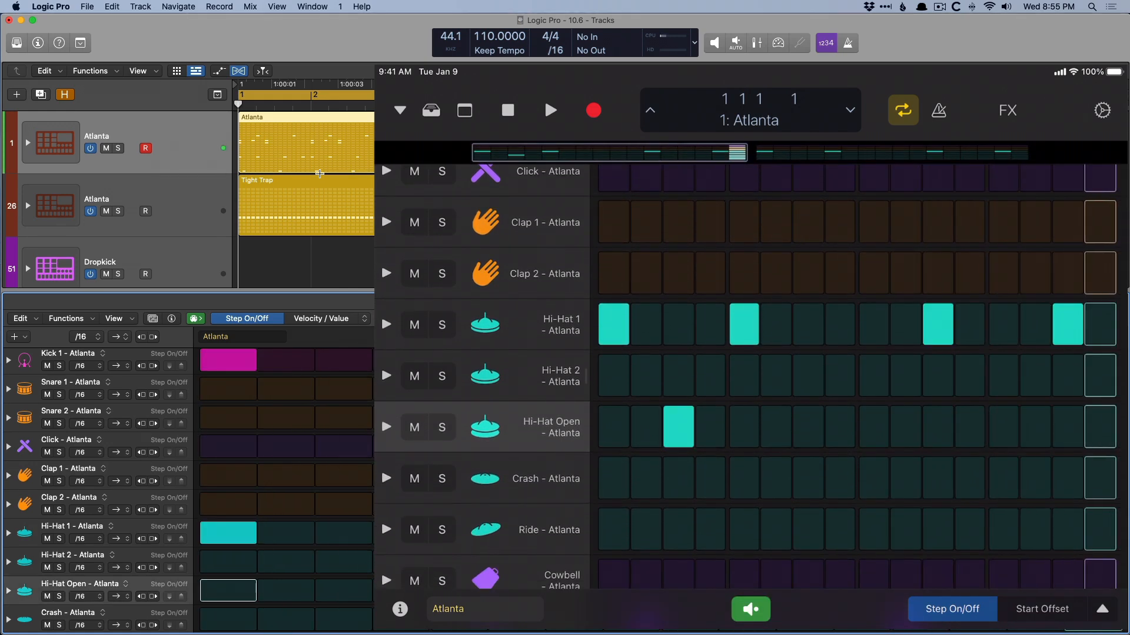
{"action": "left_click", "coordinate": [806, 425]}
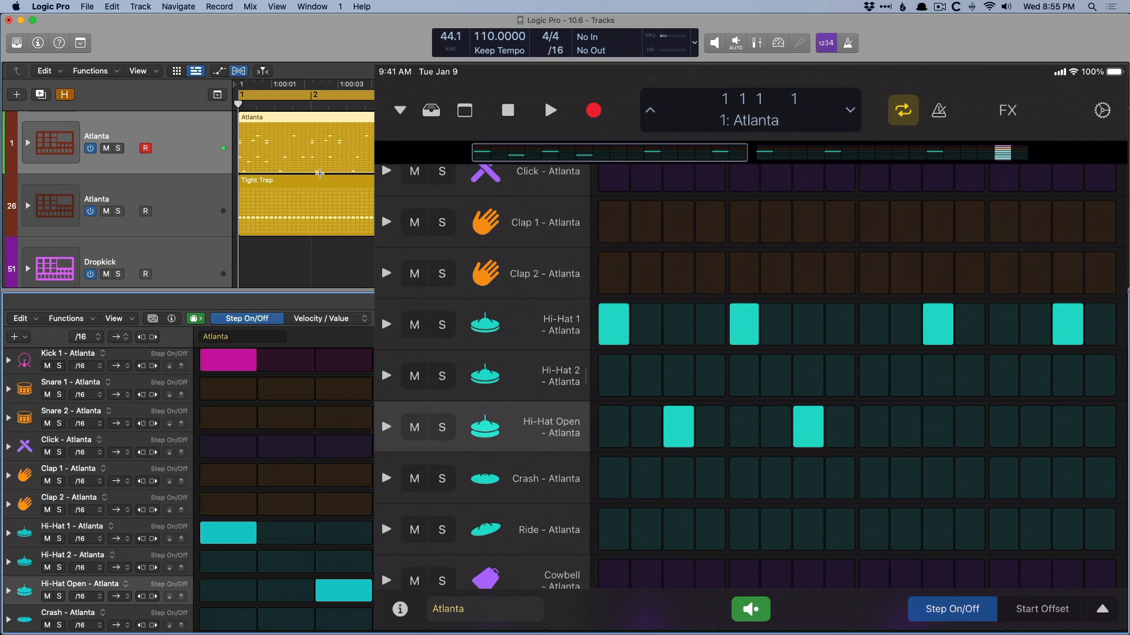
{"action": "scroll", "scroll_direction": "down", "scroll_amount": 3}
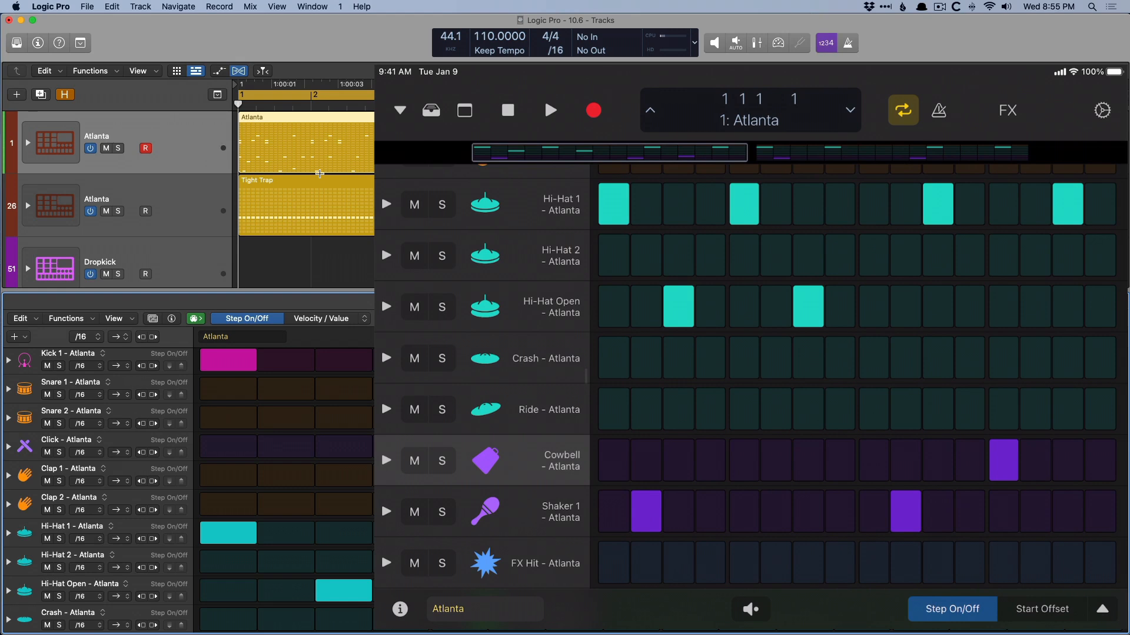
Expand the open hi-hat row's parameter lanes and assign a new parameter to its Note lane
{"action": "left_click", "coordinate": [1040, 609]}
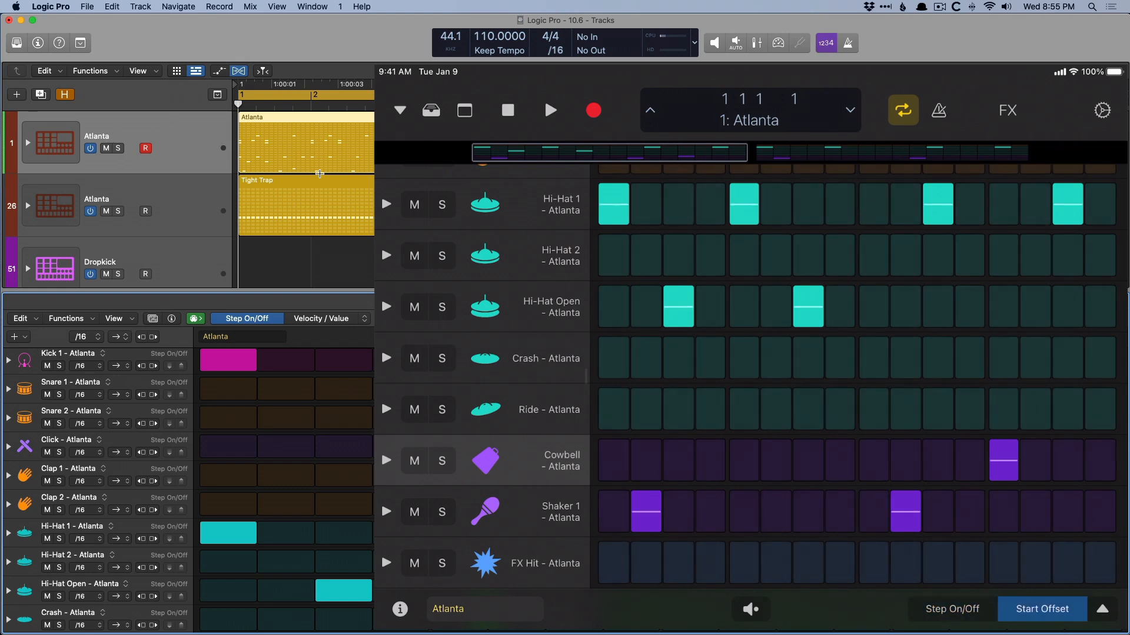
{"action": "left_click", "coordinate": [1041, 609]}
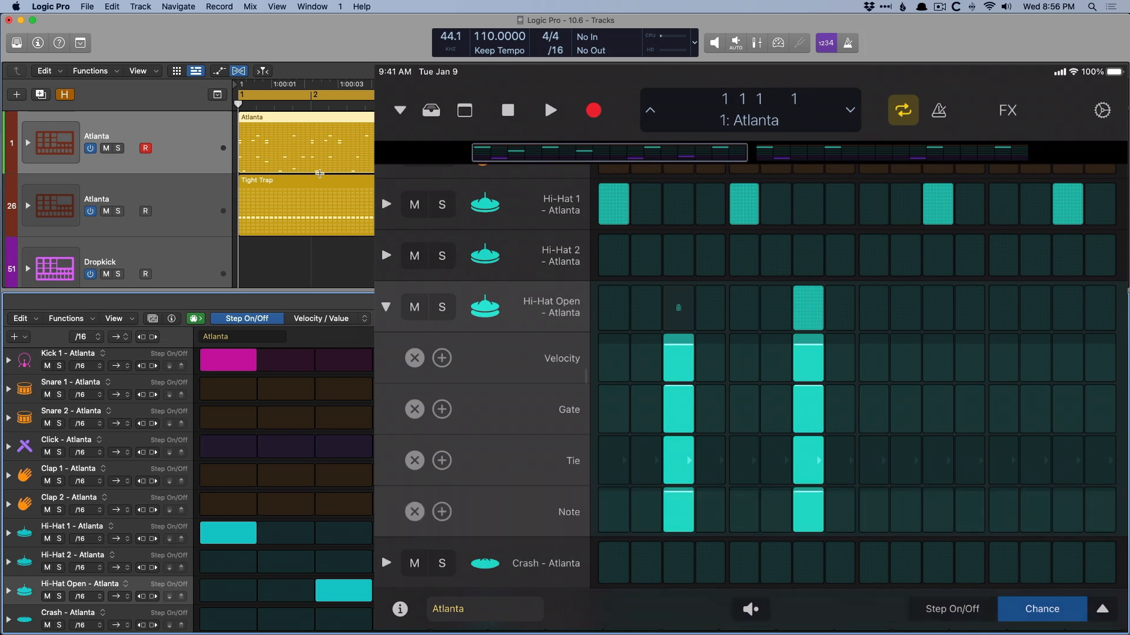
{"action": "left_click", "coordinate": [327, 319]}
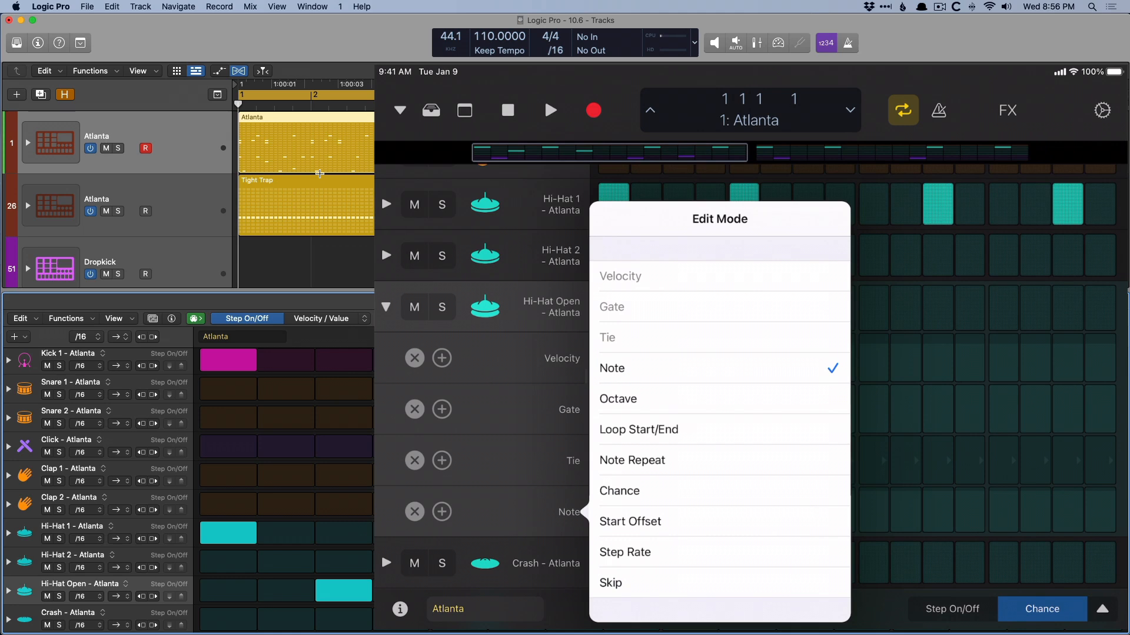
{"action": "left_click", "coordinate": [610, 583]}
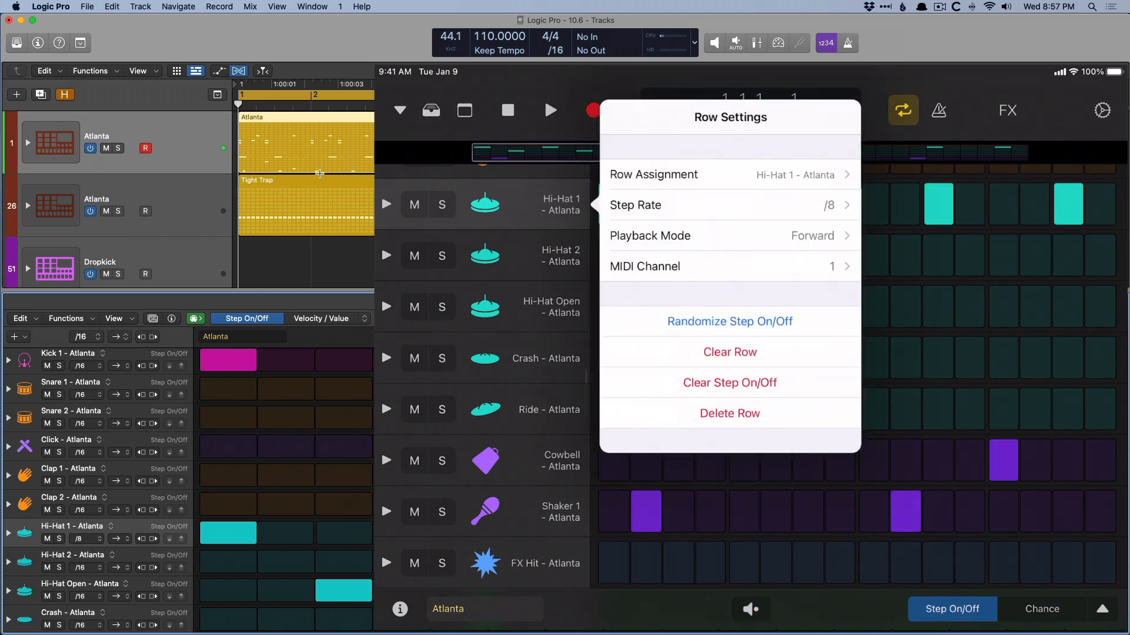
Close Hi-Hat 1 row settings and leave Pattern Length at 16 steps, scrolling below the tom rows
{"action": "left_click", "coordinate": [728, 235]}
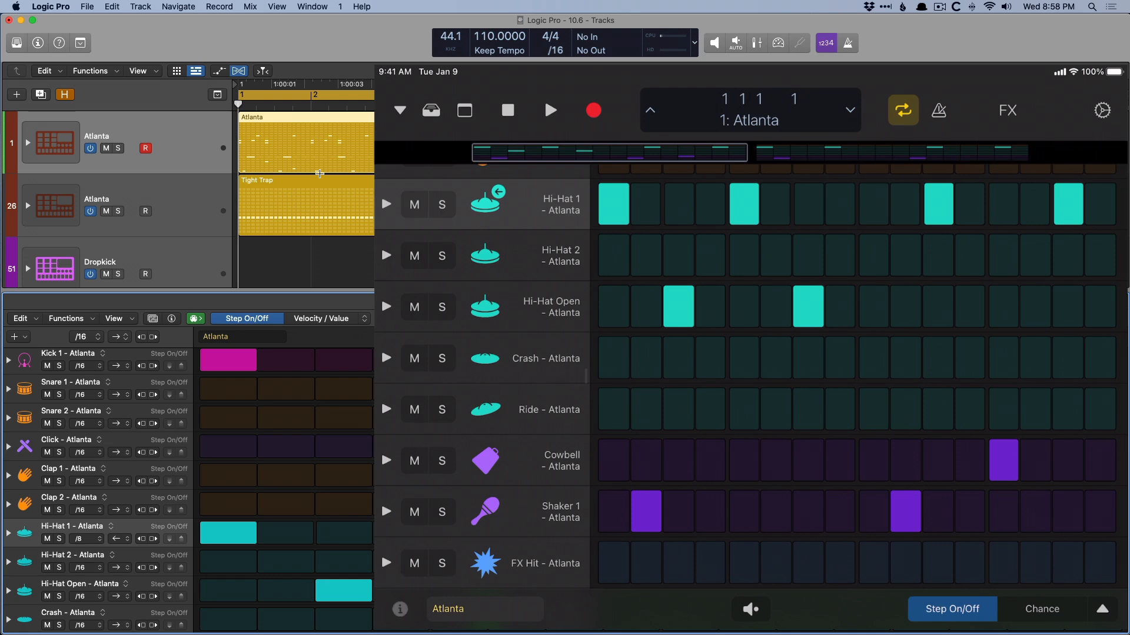
{"action": "left_click", "coordinate": [400, 609]}
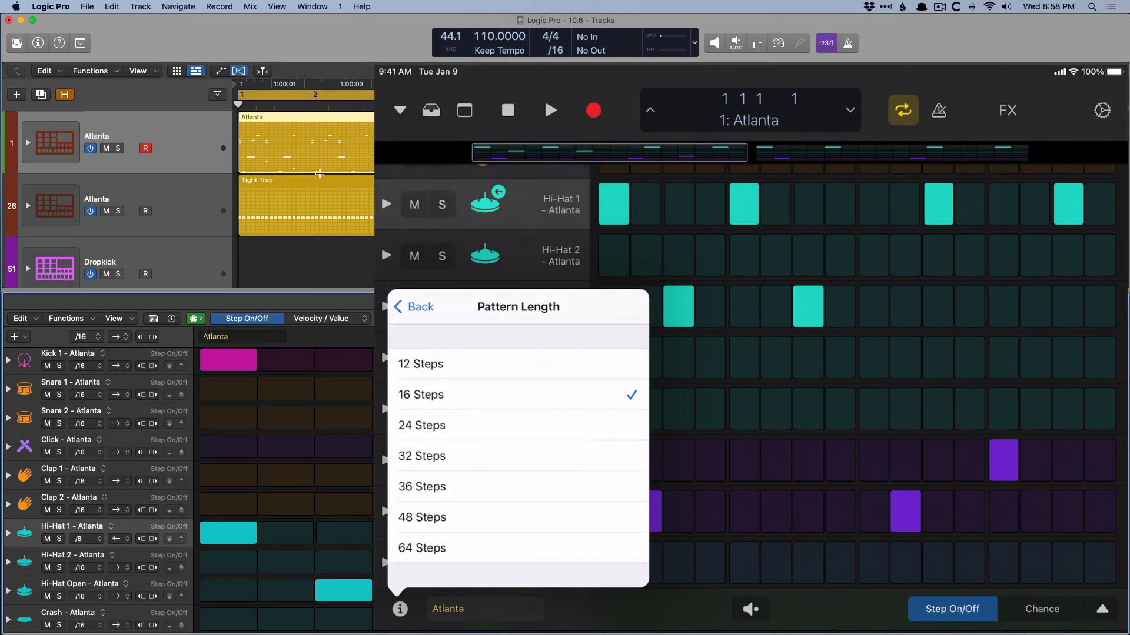
{"action": "left_click", "coordinate": [417, 306]}
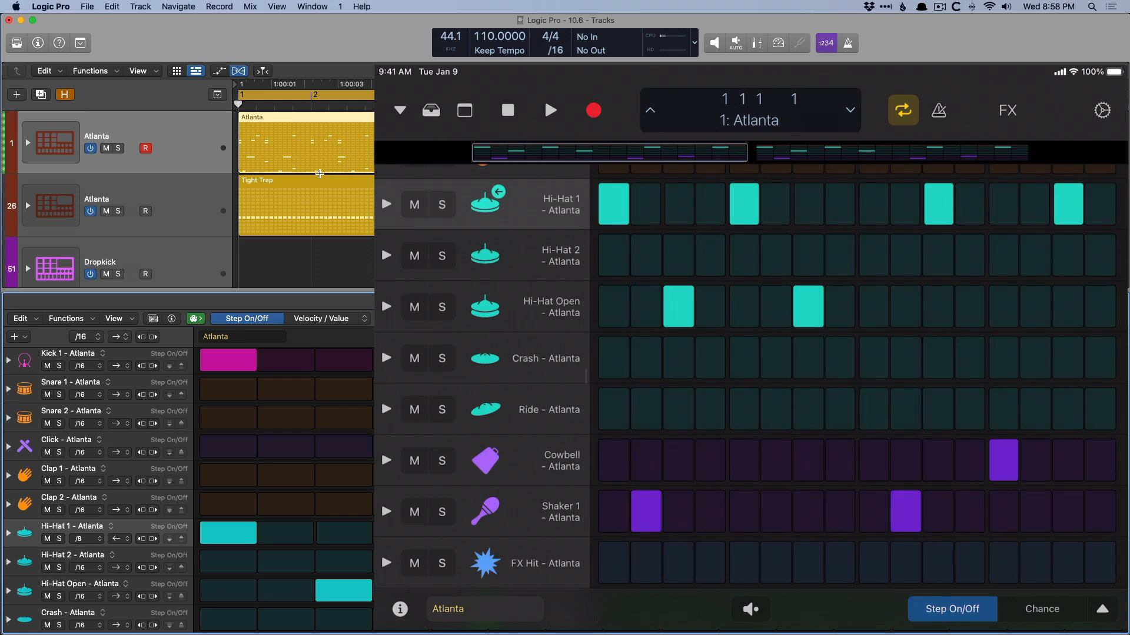
{"action": "left_click", "coordinate": [400, 609]}
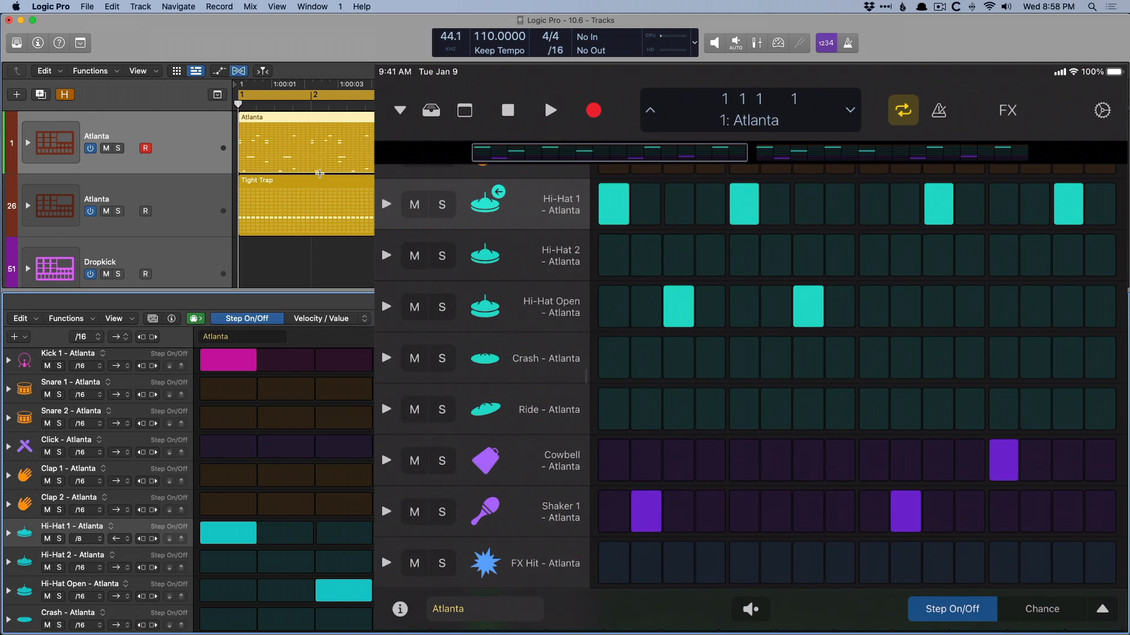
{"action": "scroll", "scroll_direction": "down", "scroll_amount": 3}
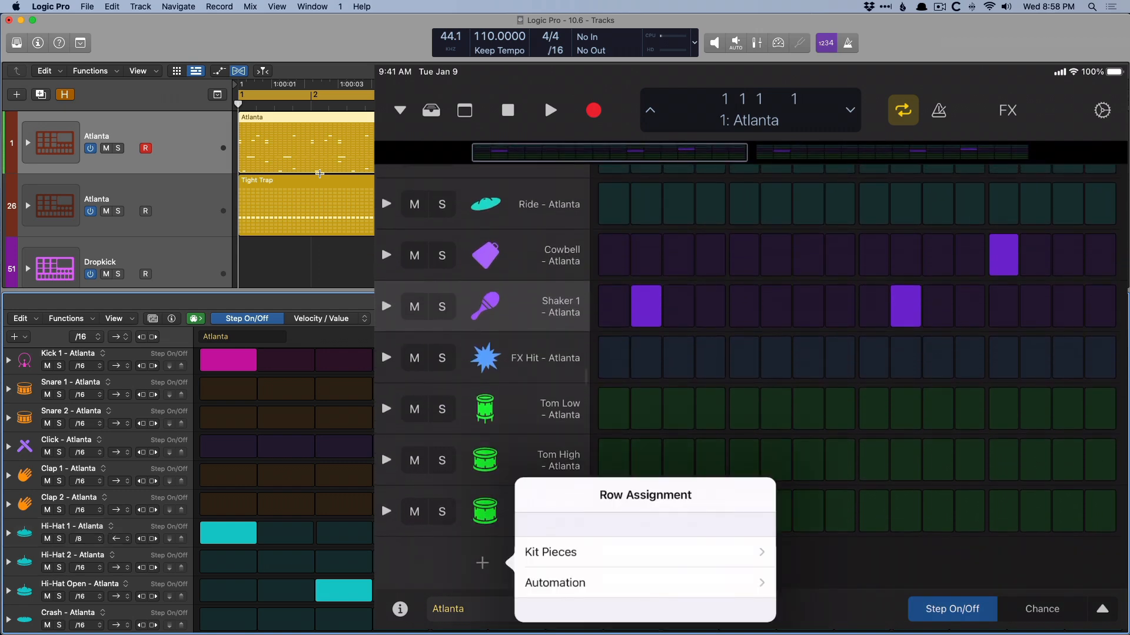
Add a Tom Mid - Atlanta kit piece row, then make Old VHS Tape Synth the controlled track
{"action": "left_click", "coordinate": [551, 551]}
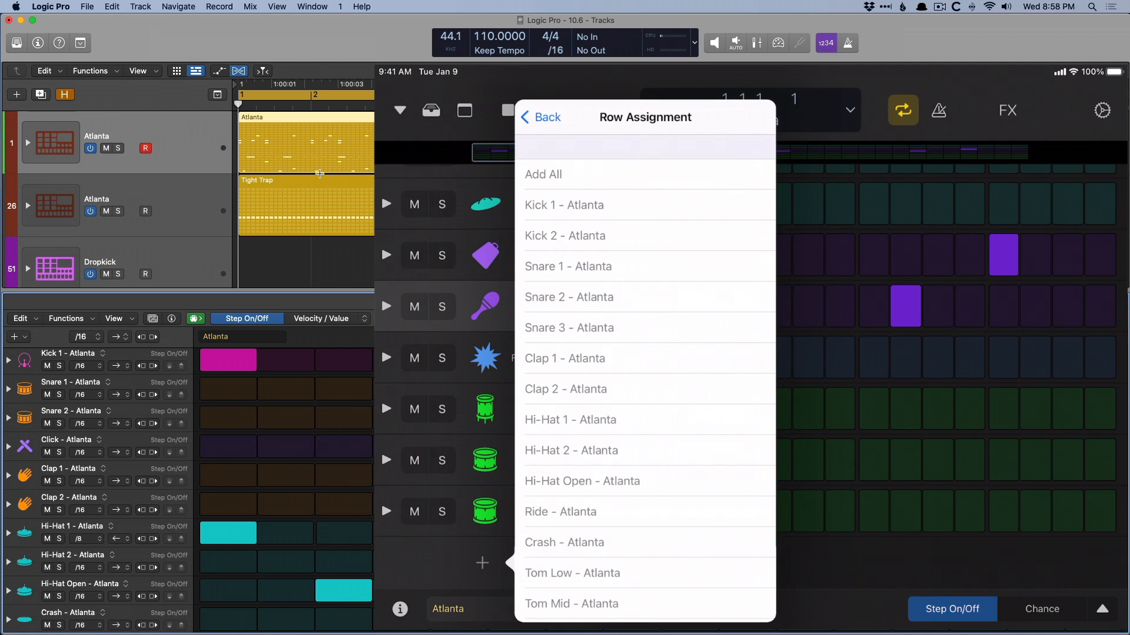
{"action": "scroll", "scroll_direction": "down", "scroll_amount": 3}
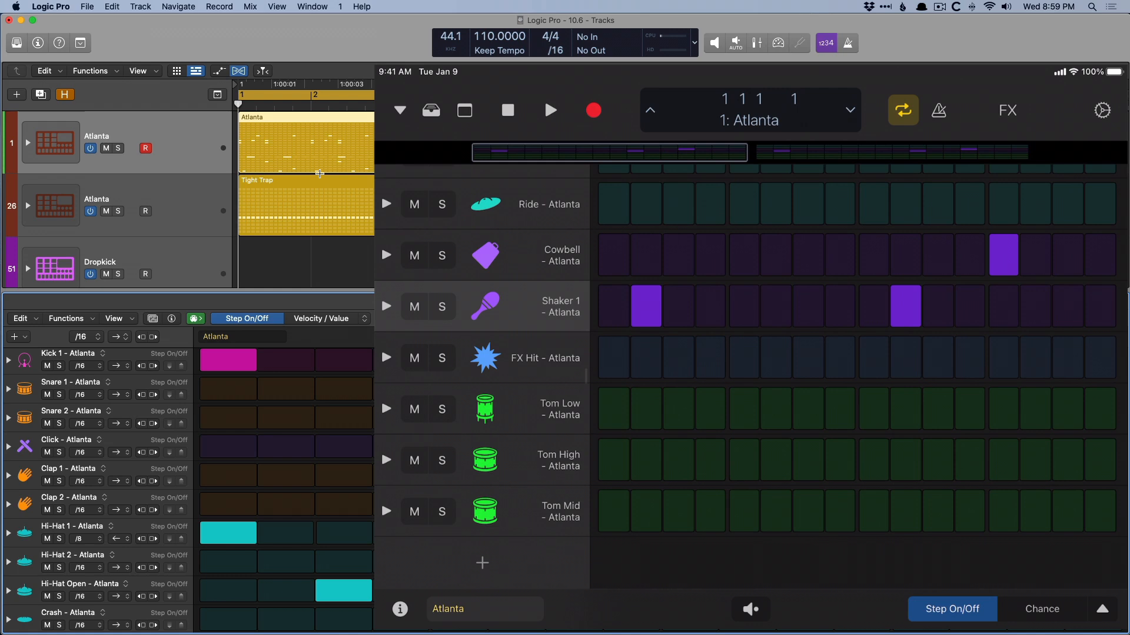
{"action": "left_click", "coordinate": [399, 110]}
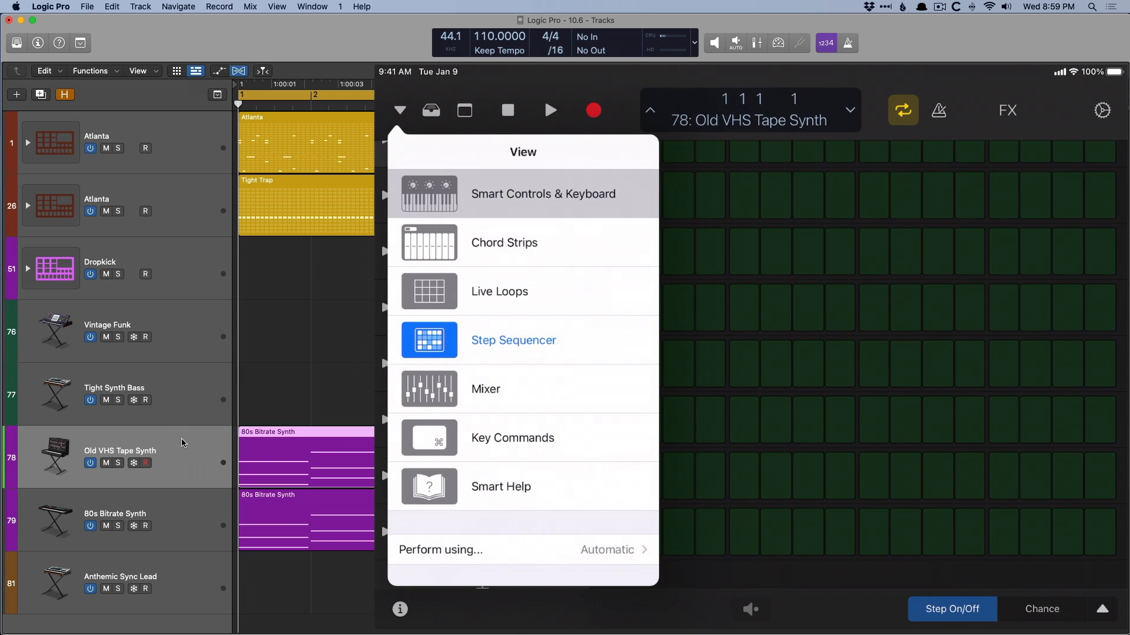
Choose a different layout for the remote from the View choices
{"action": "left_click", "coordinate": [543, 193]}
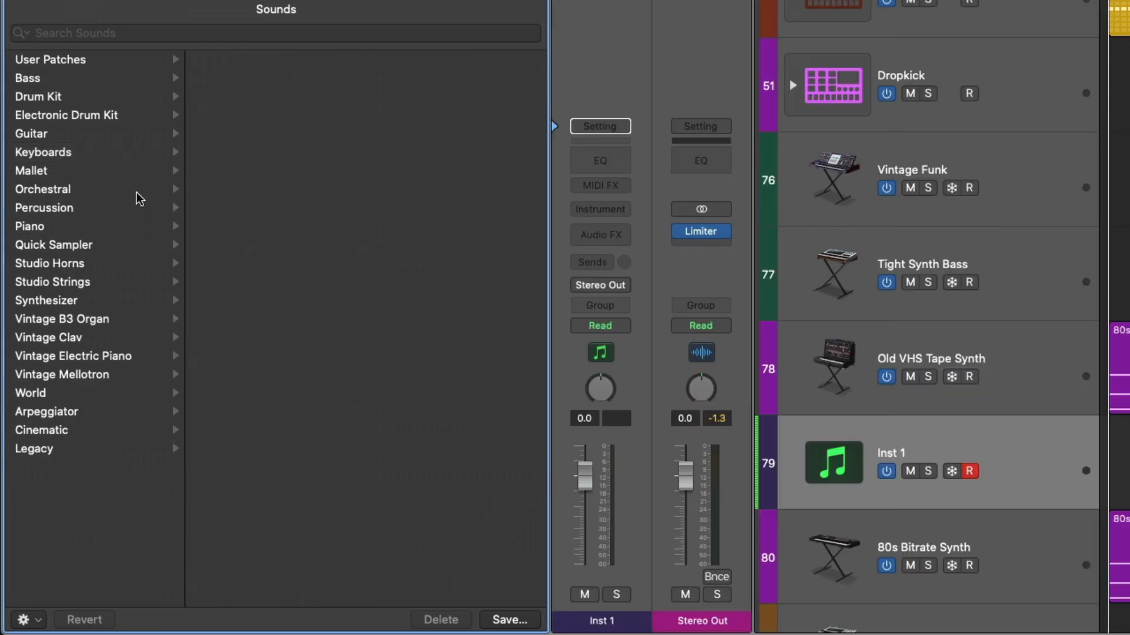
{"action": "mouse_move", "coordinate": [97, 162]}
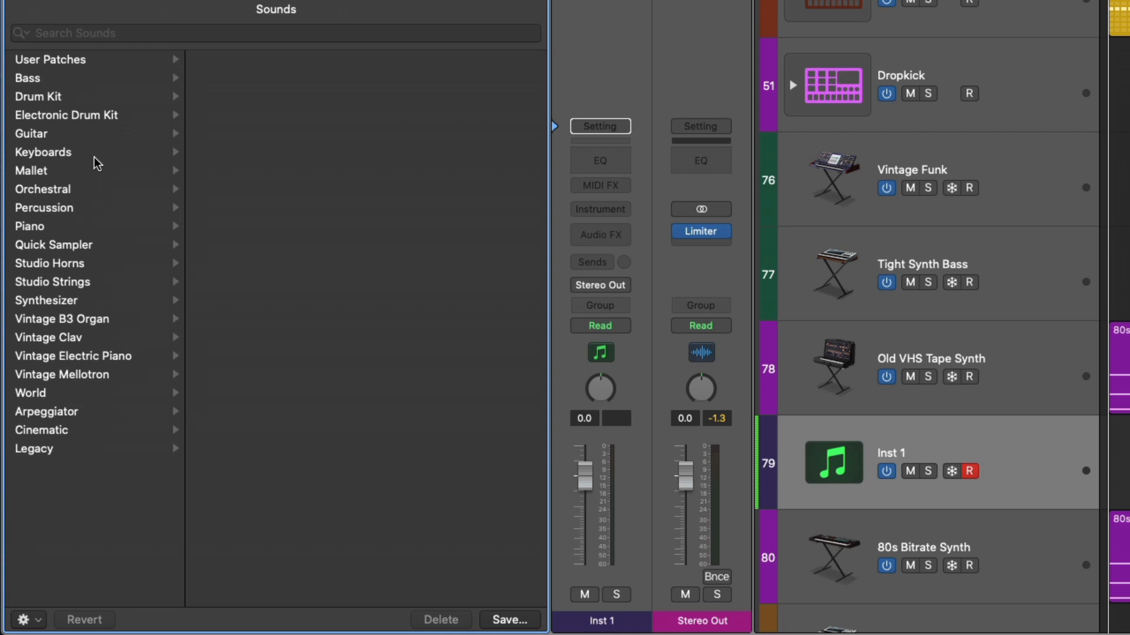
Load the 80s Bitrate Synth keyboard patch onto the new track and close the Library
{"action": "left_click", "coordinate": [43, 152]}
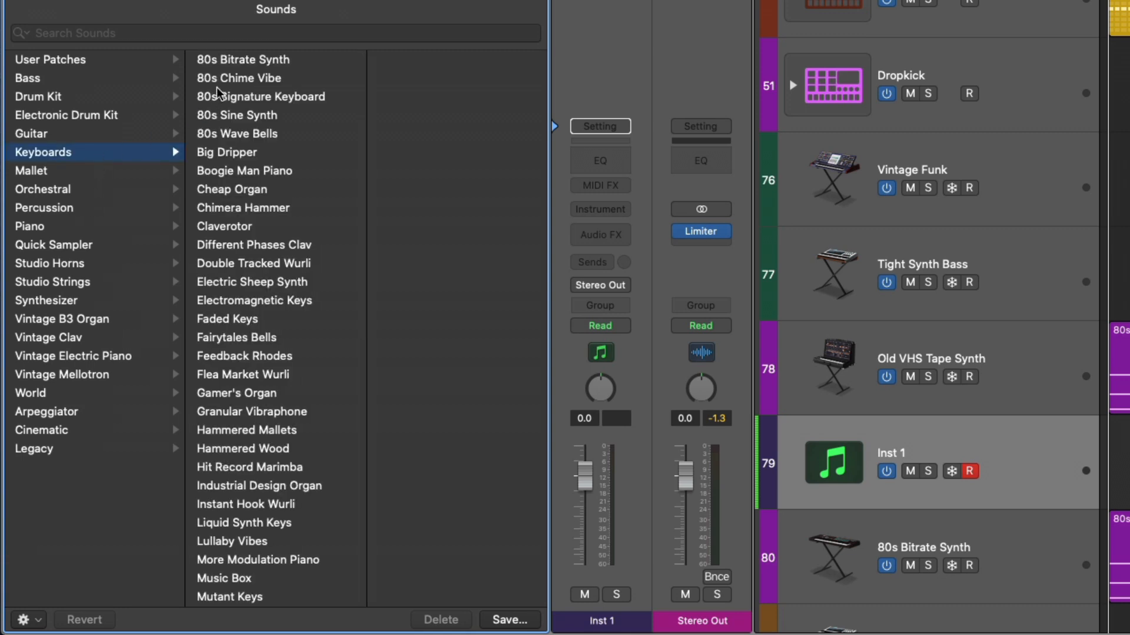
{"action": "left_click", "coordinate": [243, 59]}
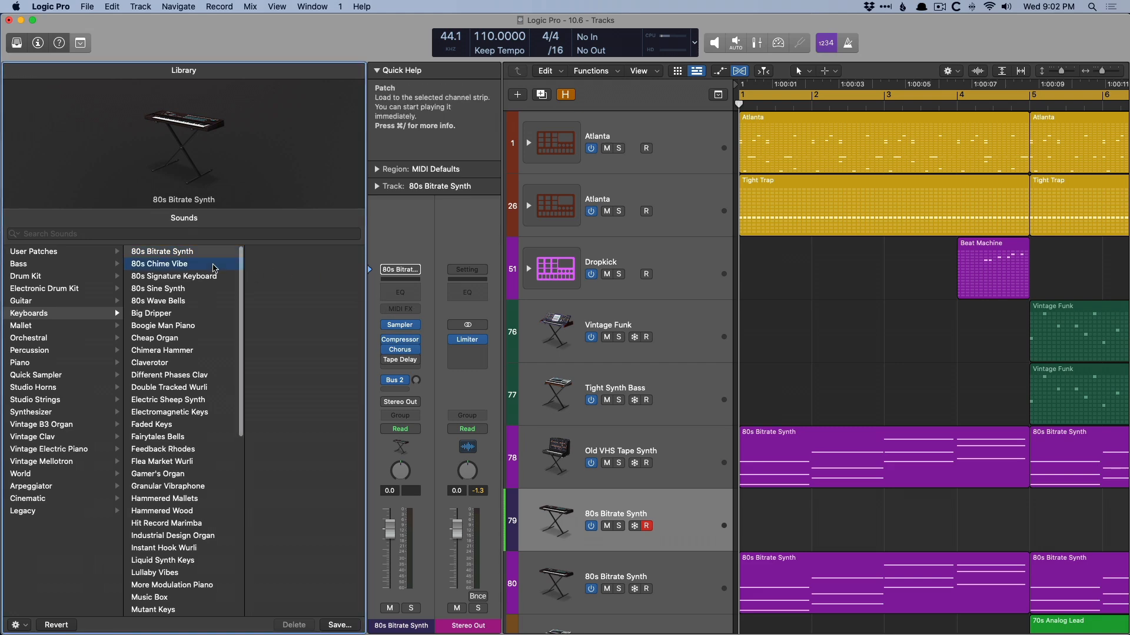
{"action": "left_click", "coordinate": [160, 263]}
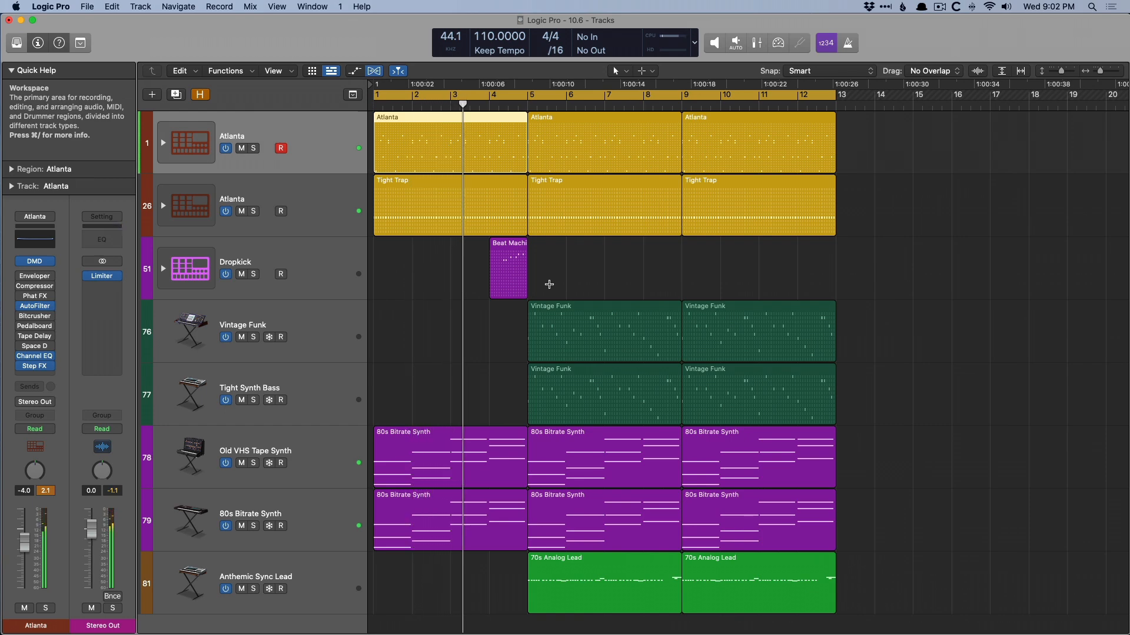
Select Old VHS Tape Synth and show its current patch within the Keyboards library
{"action": "left_click", "coordinate": [497, 95]}
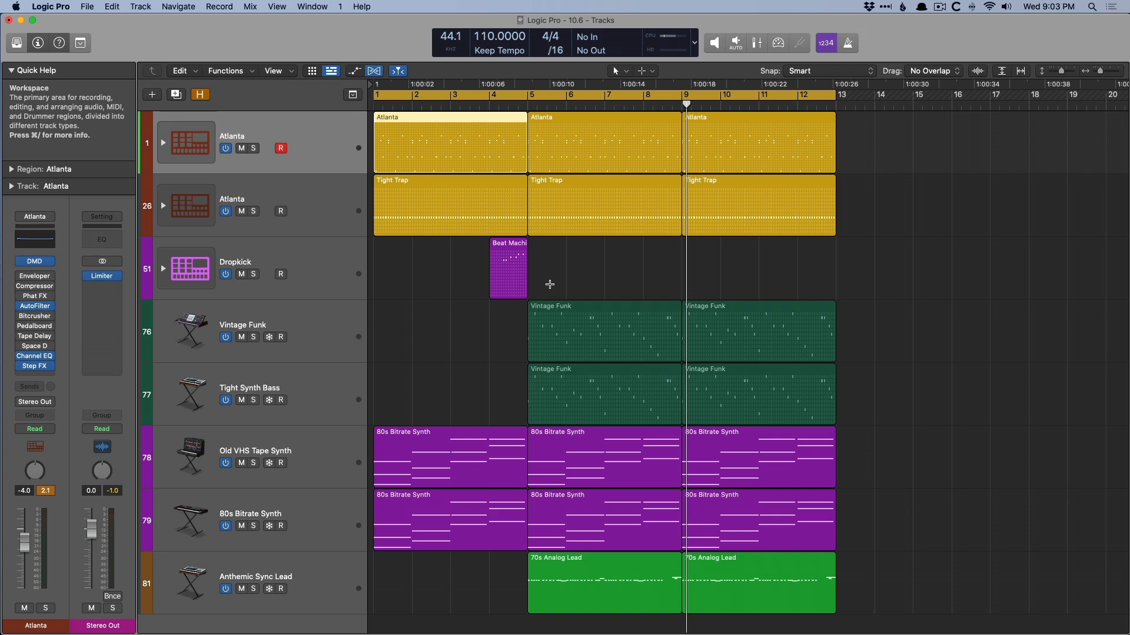
{"action": "left_click", "coordinate": [255, 456]}
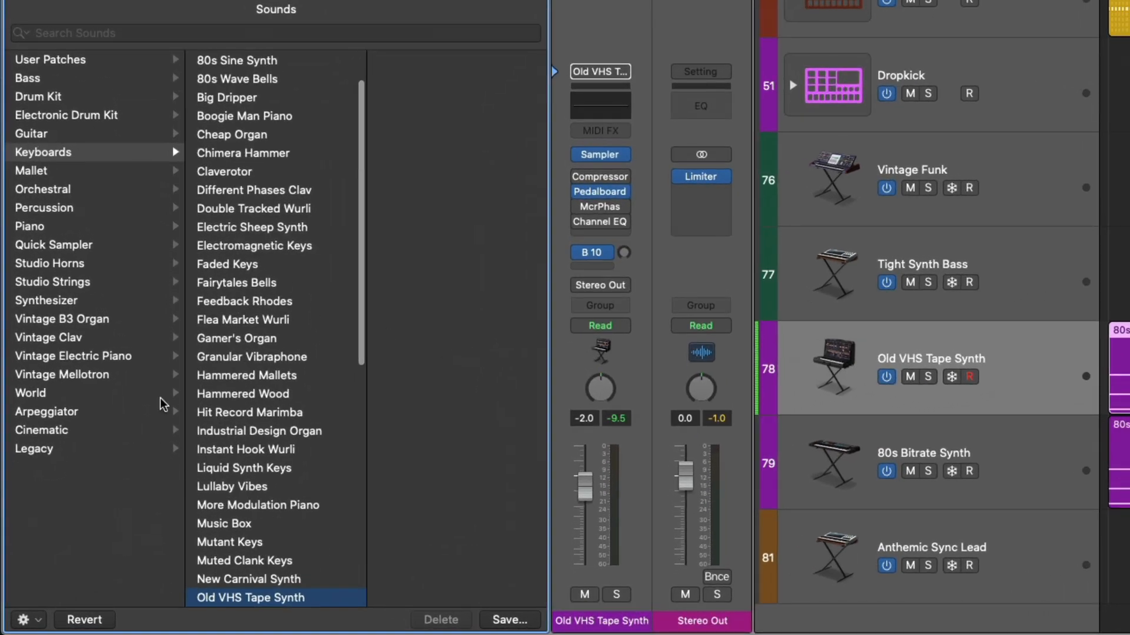
Show the Vintage Clav category of sounds in the Library
{"action": "left_click", "coordinate": [51, 337]}
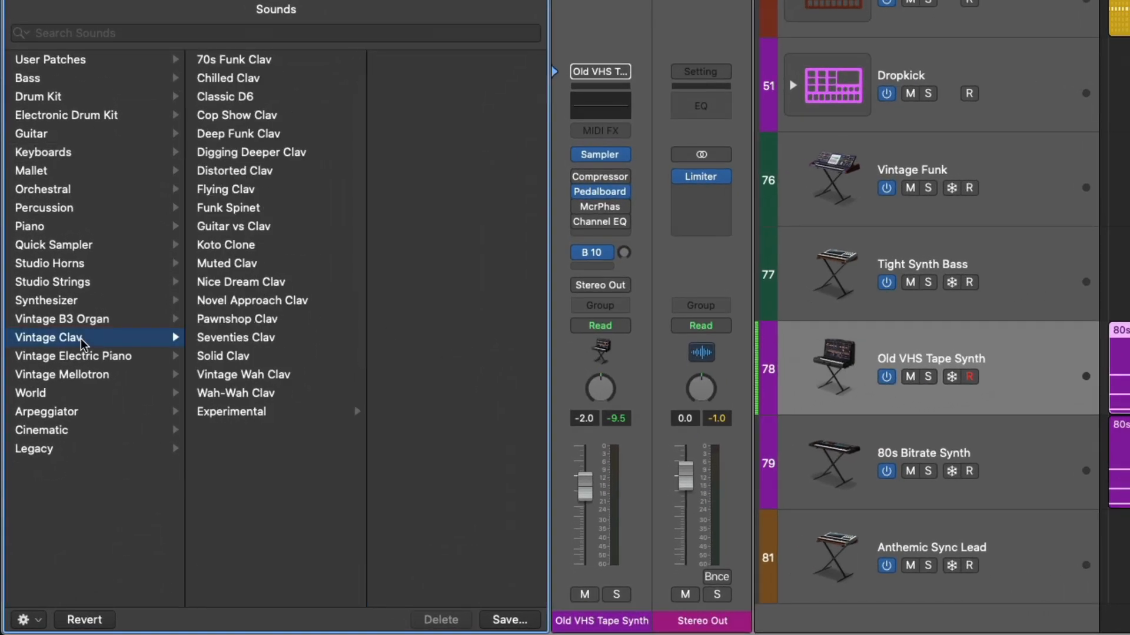
{"action": "mouse_move", "coordinate": [227, 216]}
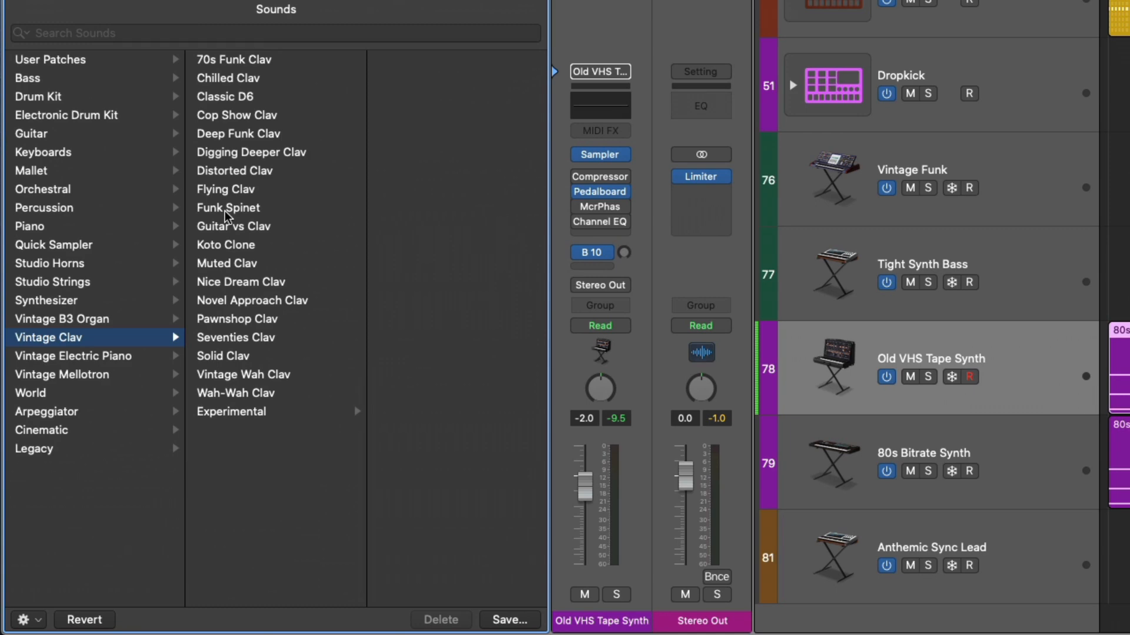
{"action": "mouse_move", "coordinate": [228, 207]}
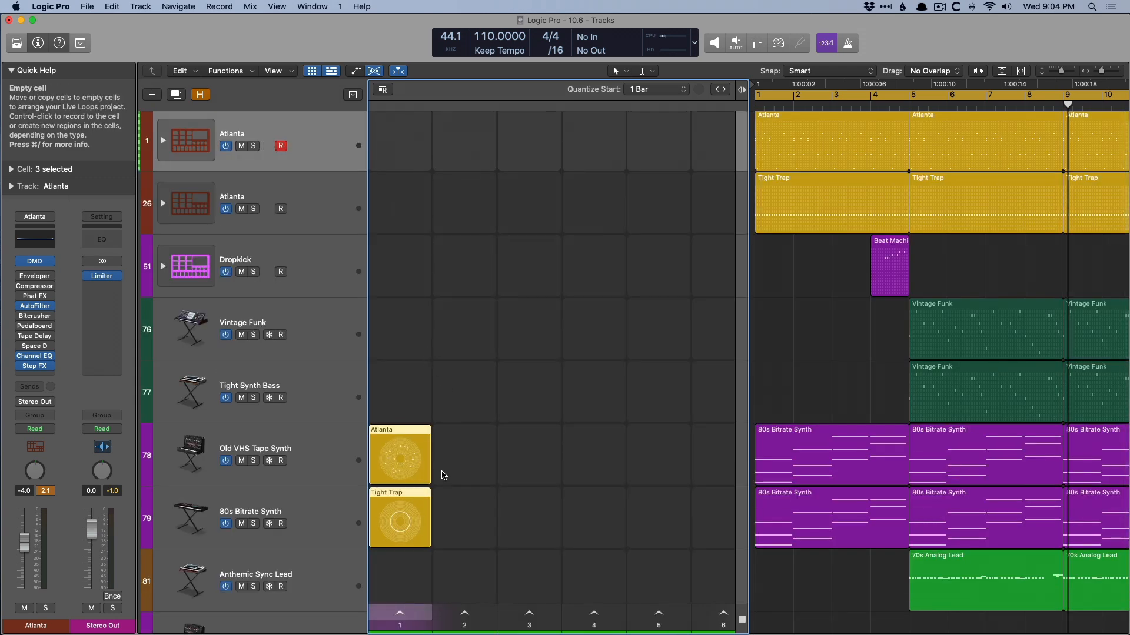
{"action": "left_click", "coordinate": [441, 475]}
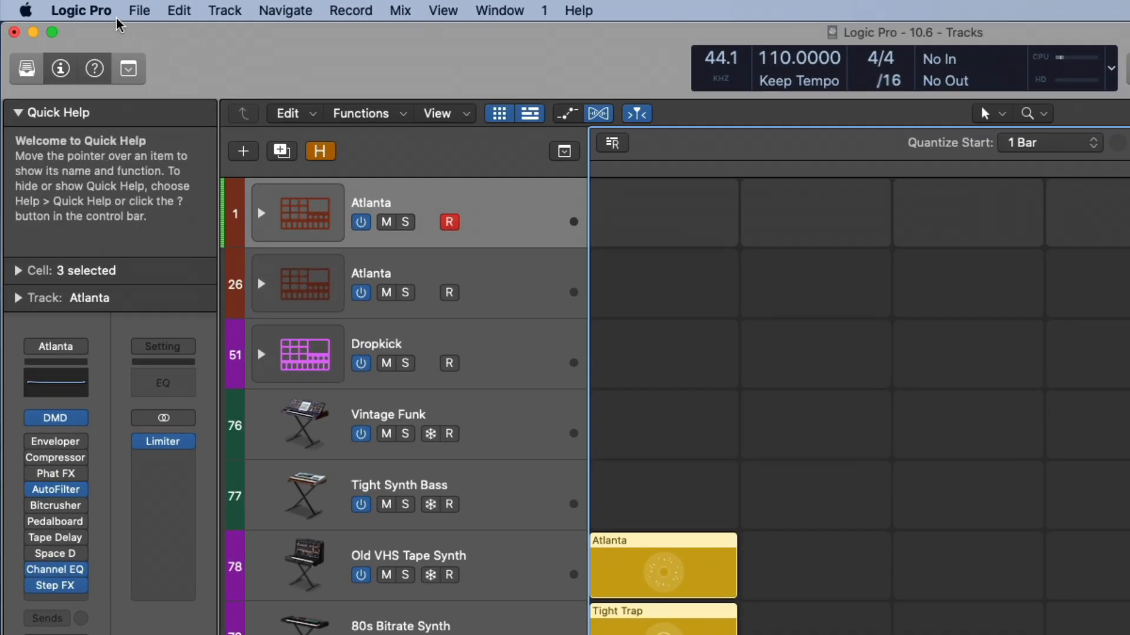
Set the Region Color display preference to As Track Color
{"action": "left_click", "coordinate": [81, 10]}
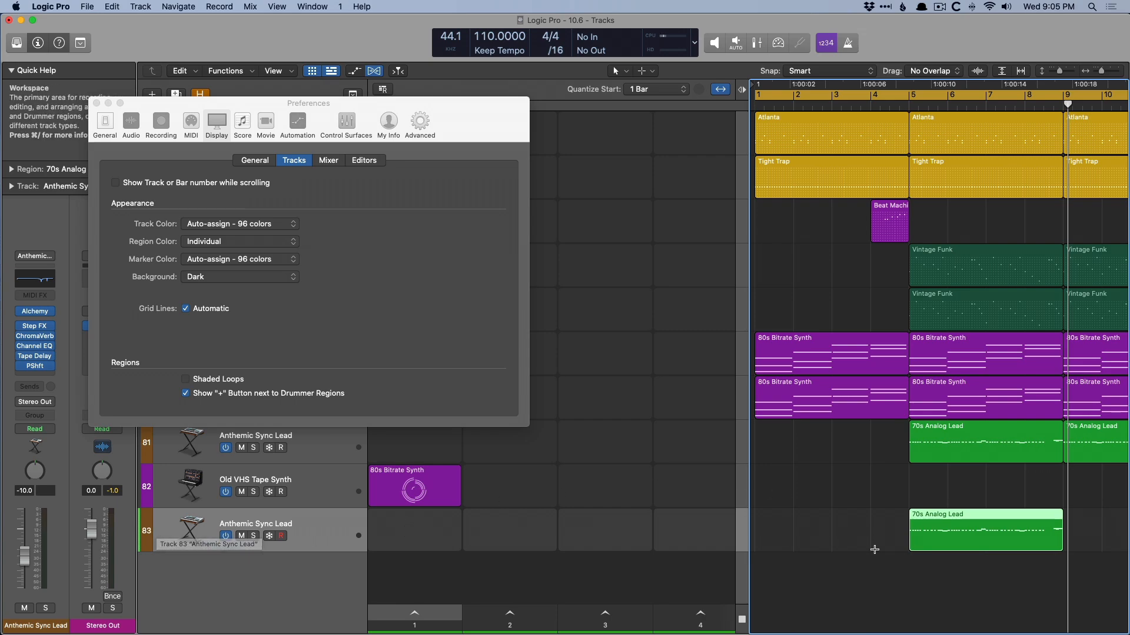
{"action": "mouse_move", "coordinate": [311, 311]}
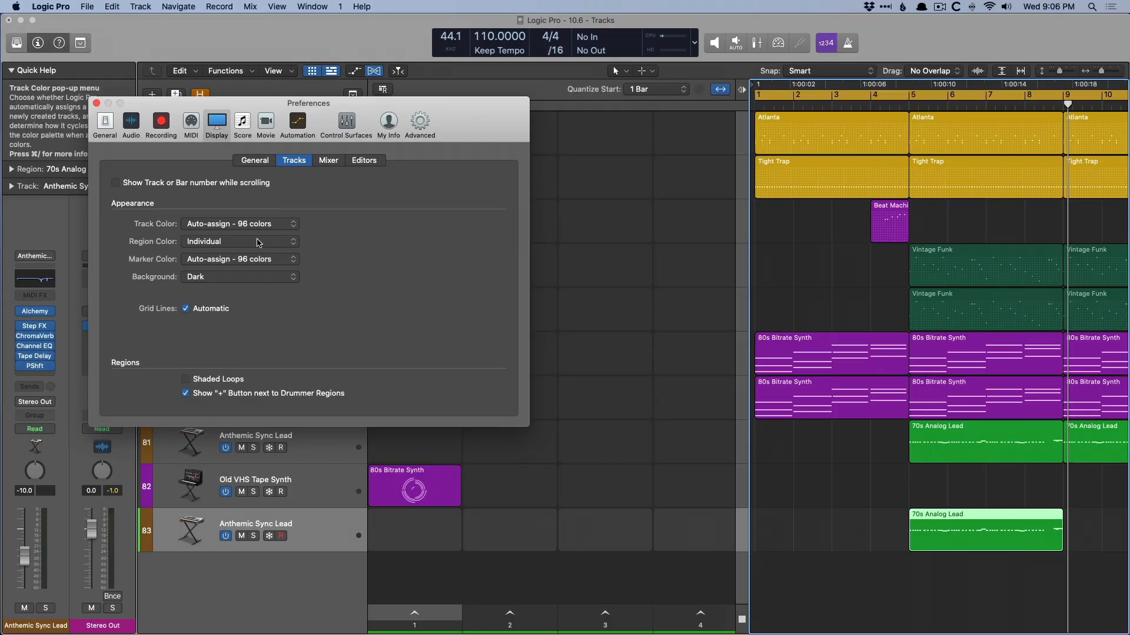
{"action": "left_click", "coordinate": [240, 241]}
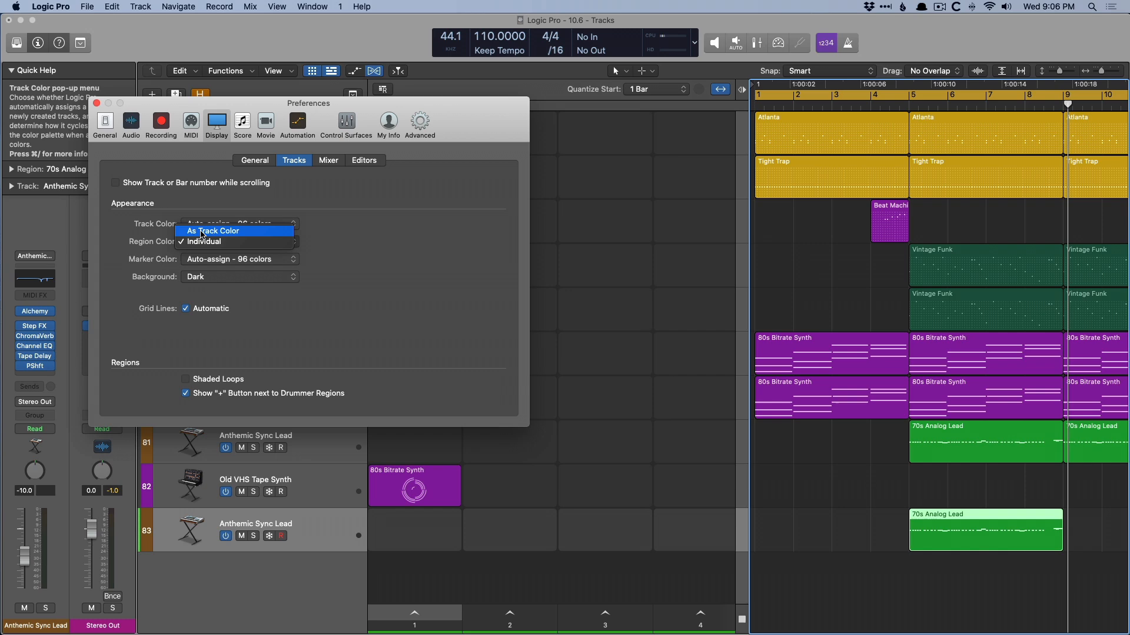
{"action": "left_click", "coordinate": [211, 230]}
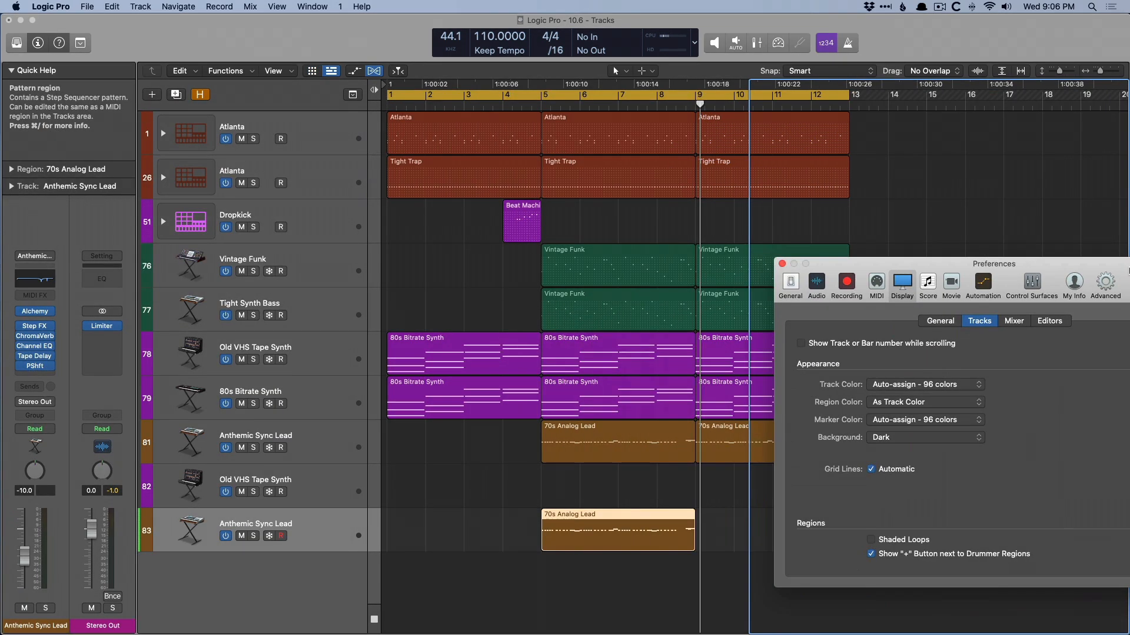
{"action": "mouse_move", "coordinate": [438, 357]}
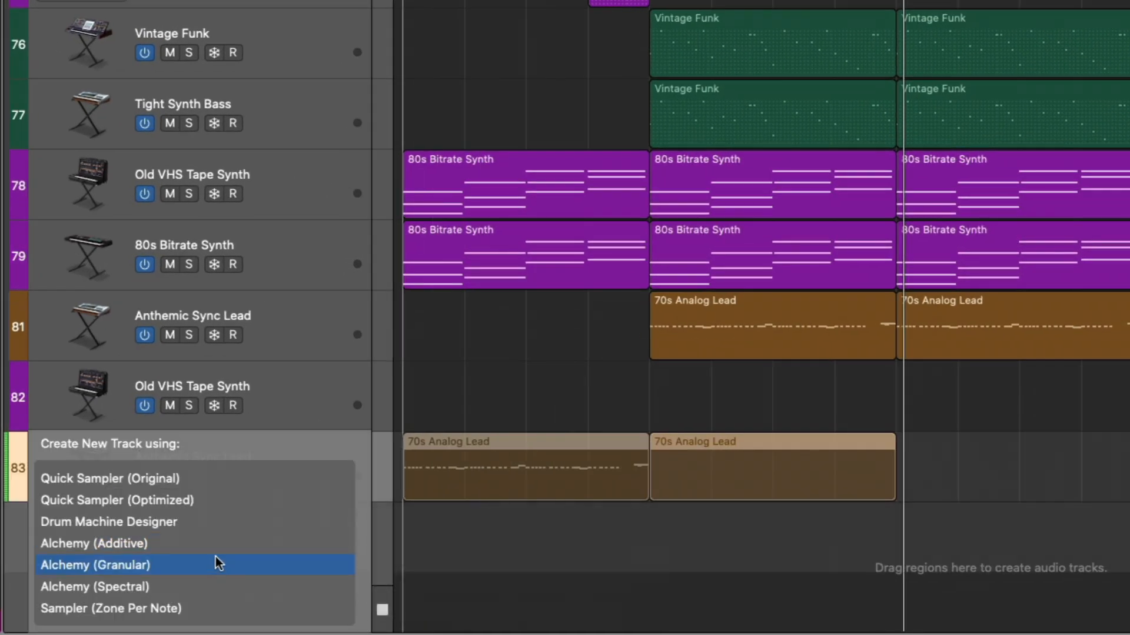
{"action": "mouse_move", "coordinate": [213, 596]}
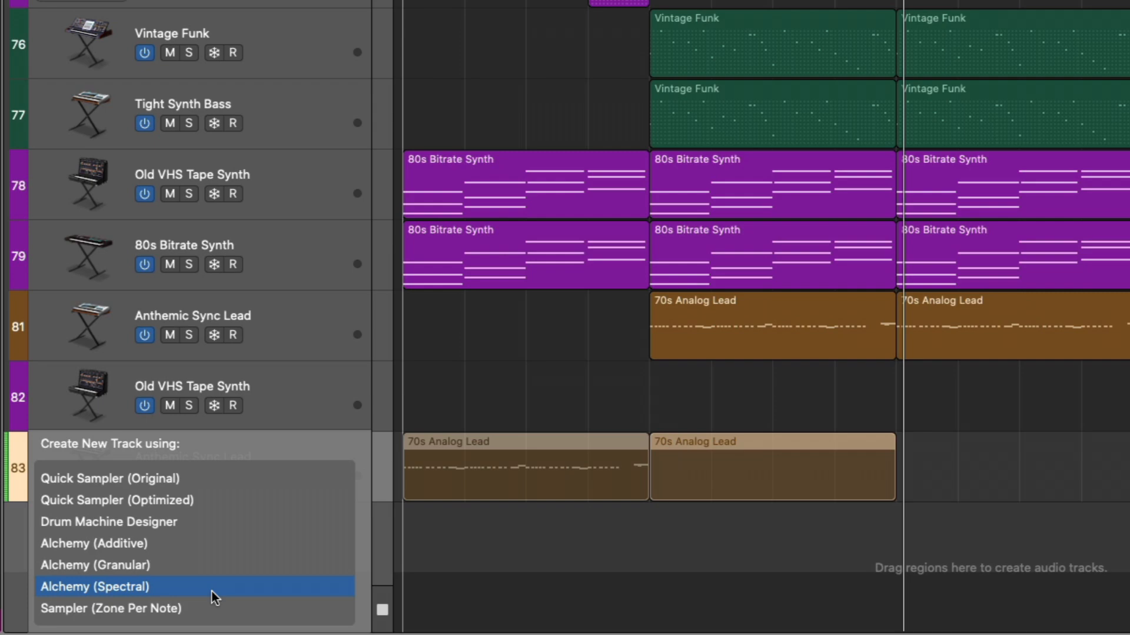
{"action": "mouse_move", "coordinate": [213, 607]}
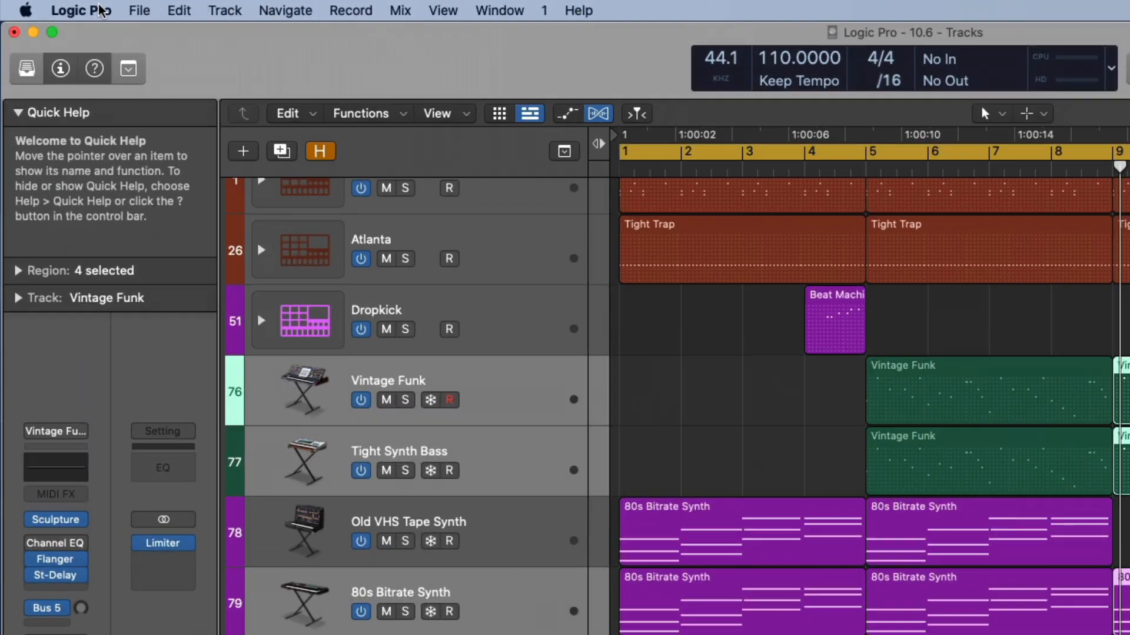
Close the project without saving and open the Drum Machine Designer tutorial from Tutorials
{"action": "left_click", "coordinate": [139, 10]}
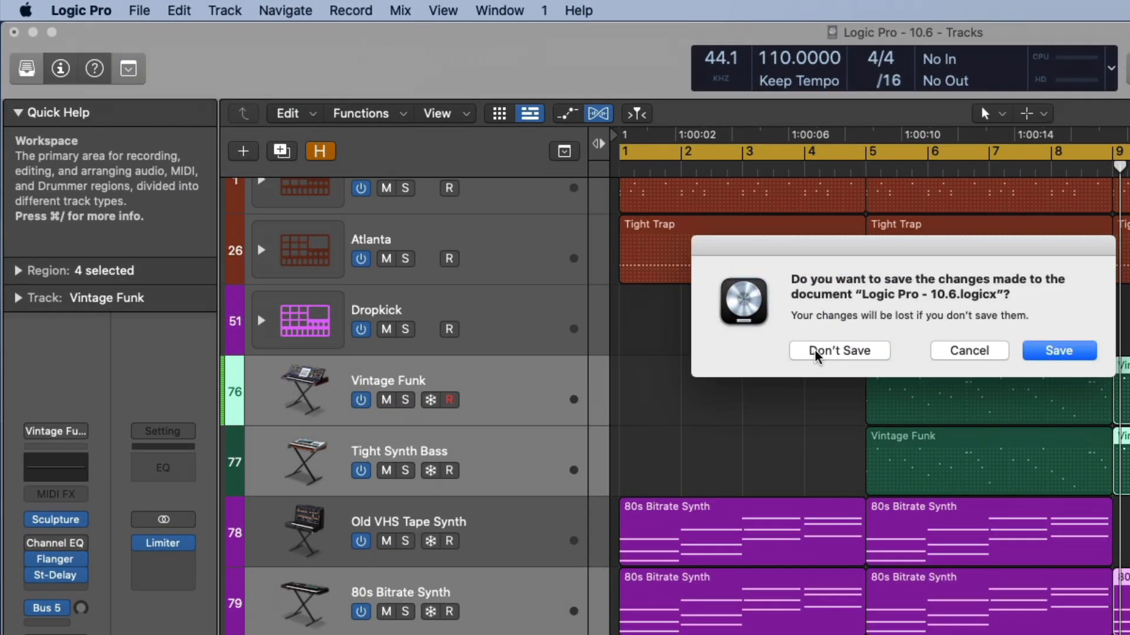
{"action": "left_click", "coordinate": [838, 351]}
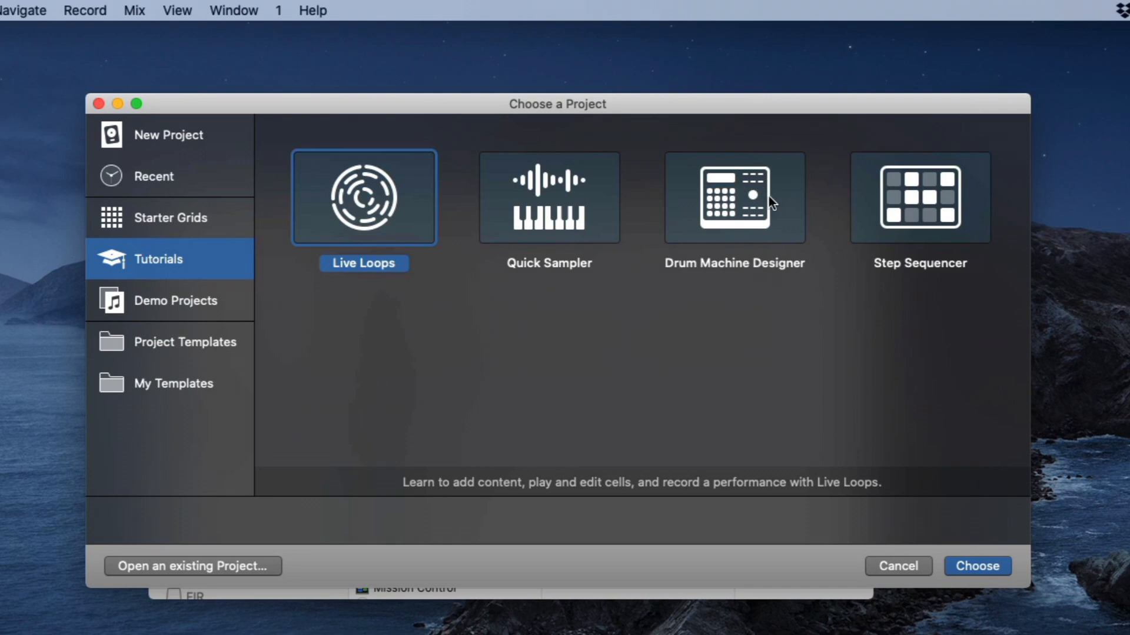
{"action": "left_click", "coordinate": [734, 198]}
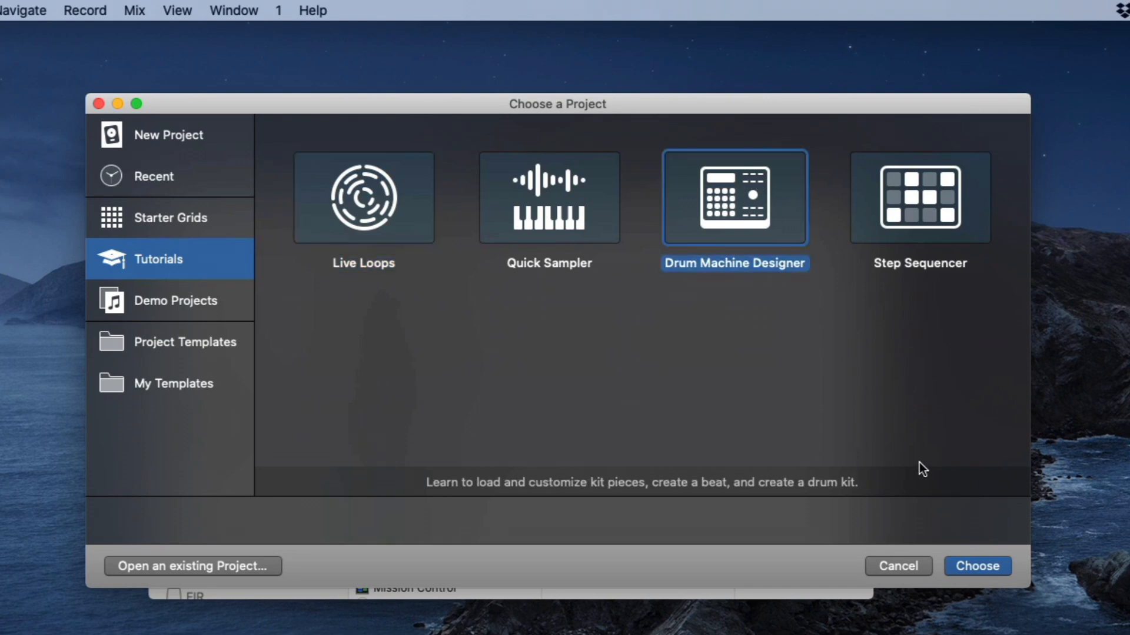
{"action": "mouse_move", "coordinate": [735, 404]}
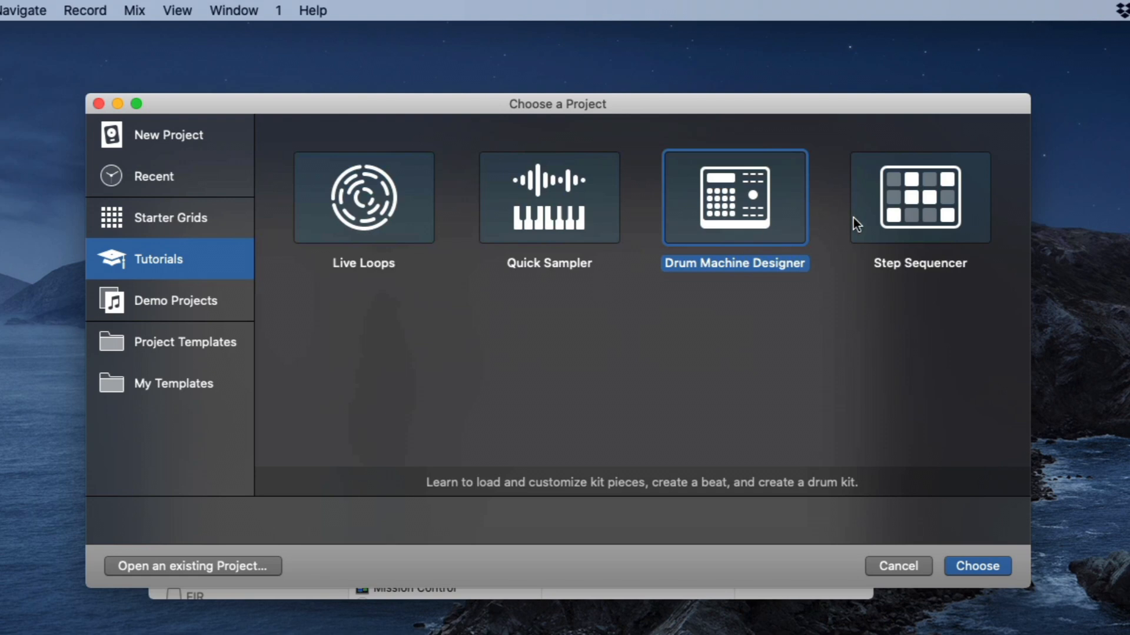
{"action": "mouse_move", "coordinate": [782, 229]}
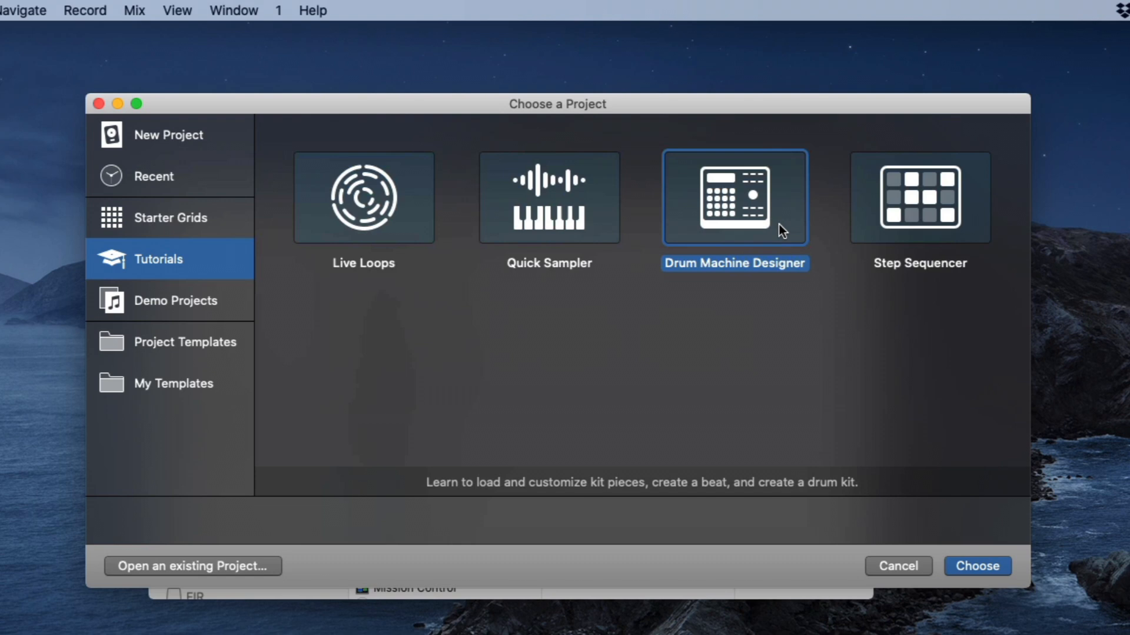
{"action": "mouse_move", "coordinate": [802, 320]}
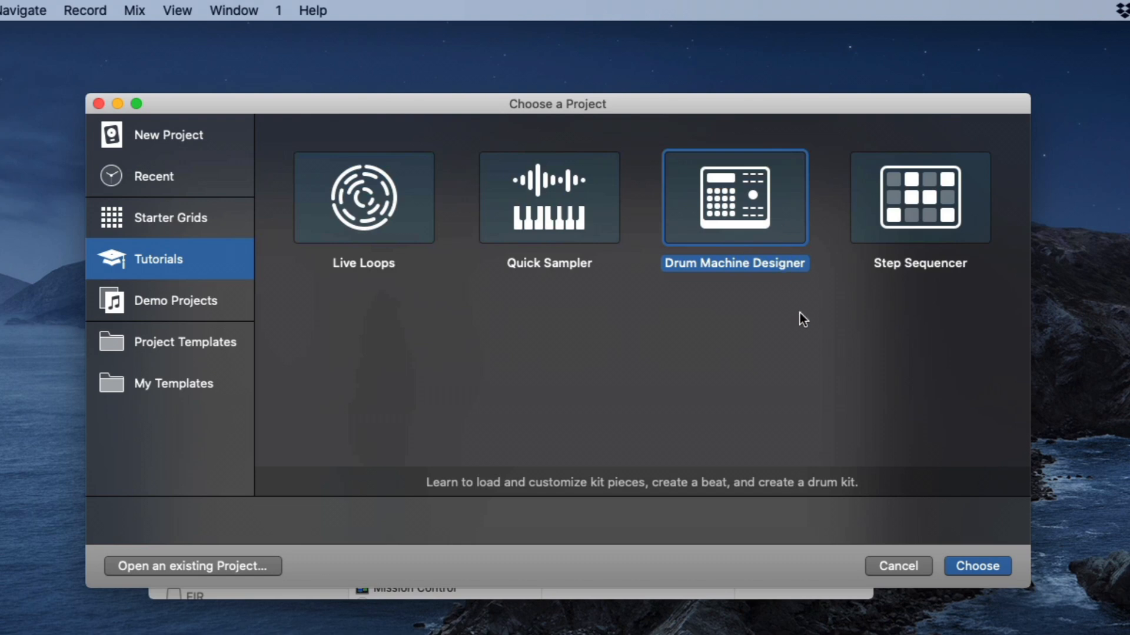
{"action": "left_click", "coordinate": [976, 566]}
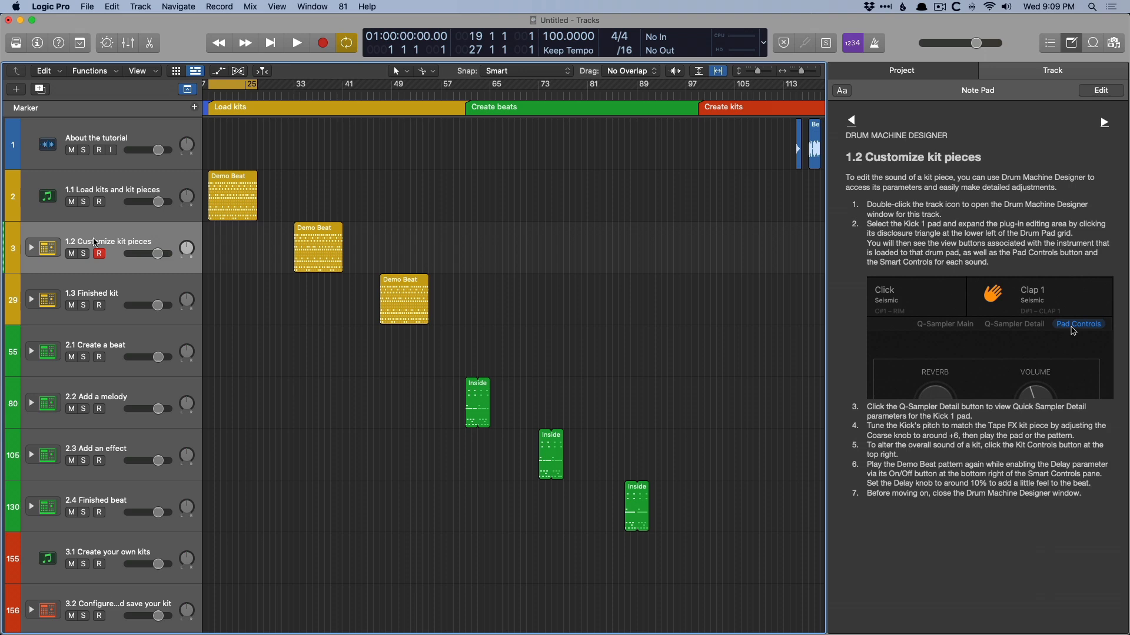
{"action": "mouse_move", "coordinate": [96, 243]}
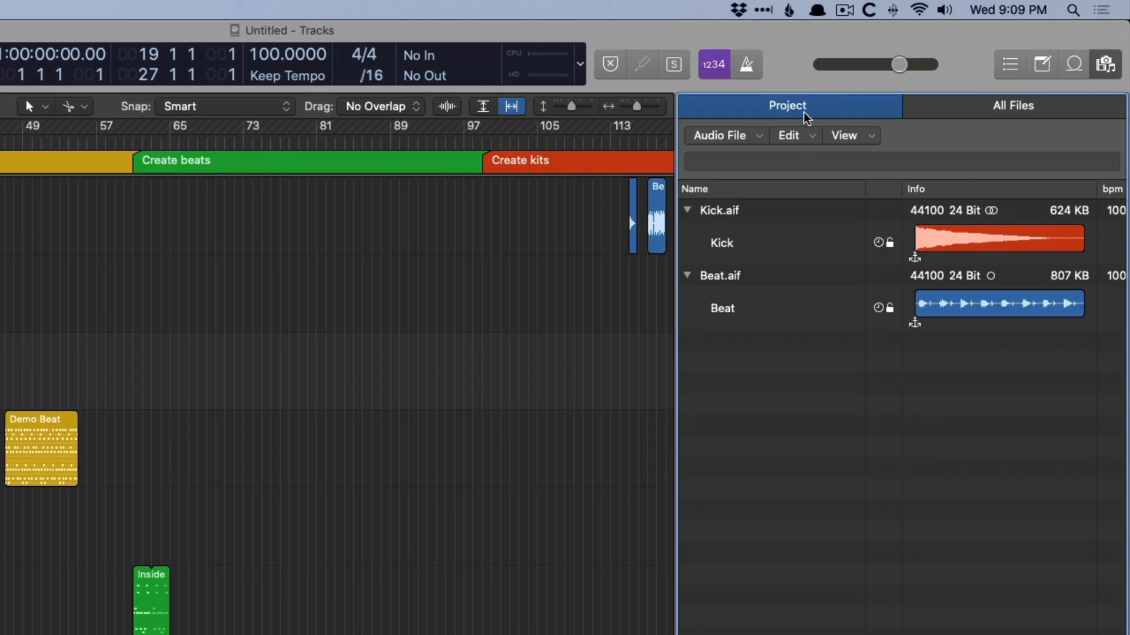
{"action": "mouse_move", "coordinate": [885, 112]}
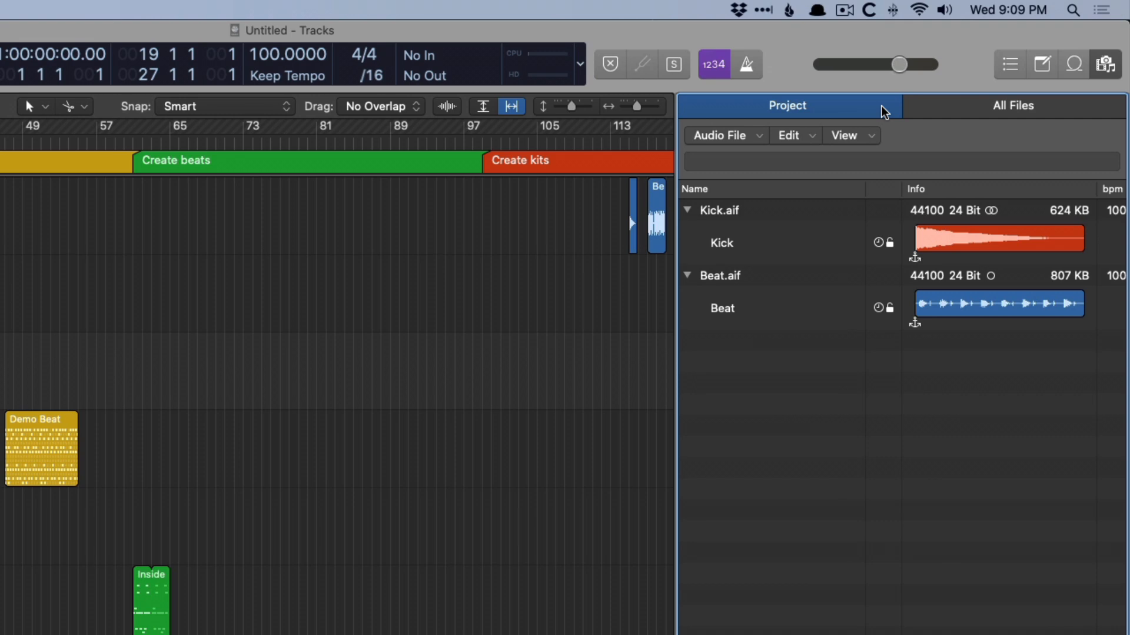
{"action": "mouse_move", "coordinate": [953, 106]}
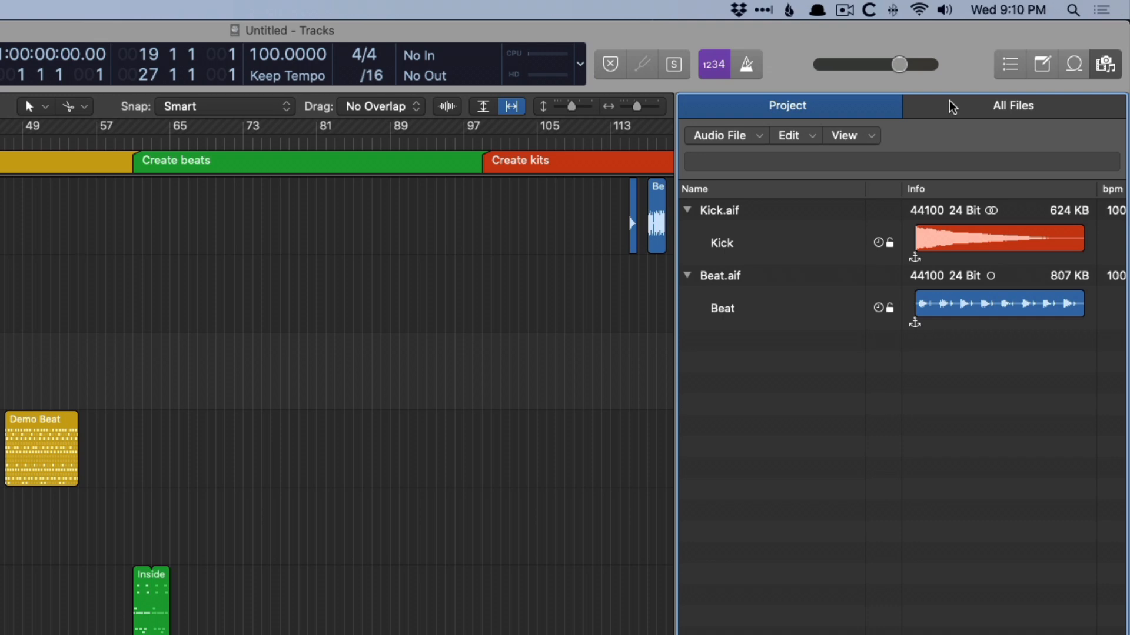
Bring up the File menu commands while the Project Audio browser lists Kick.aif and Beat.aif
{"action": "left_click", "coordinate": [131, 9]}
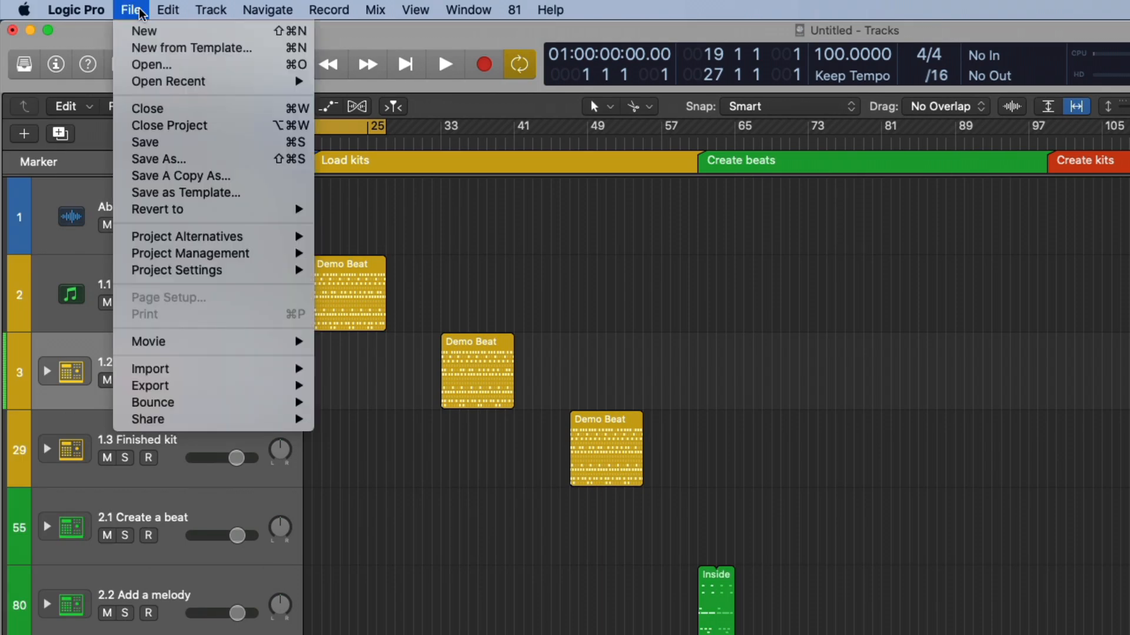
{"action": "mouse_move", "coordinate": [148, 420]}
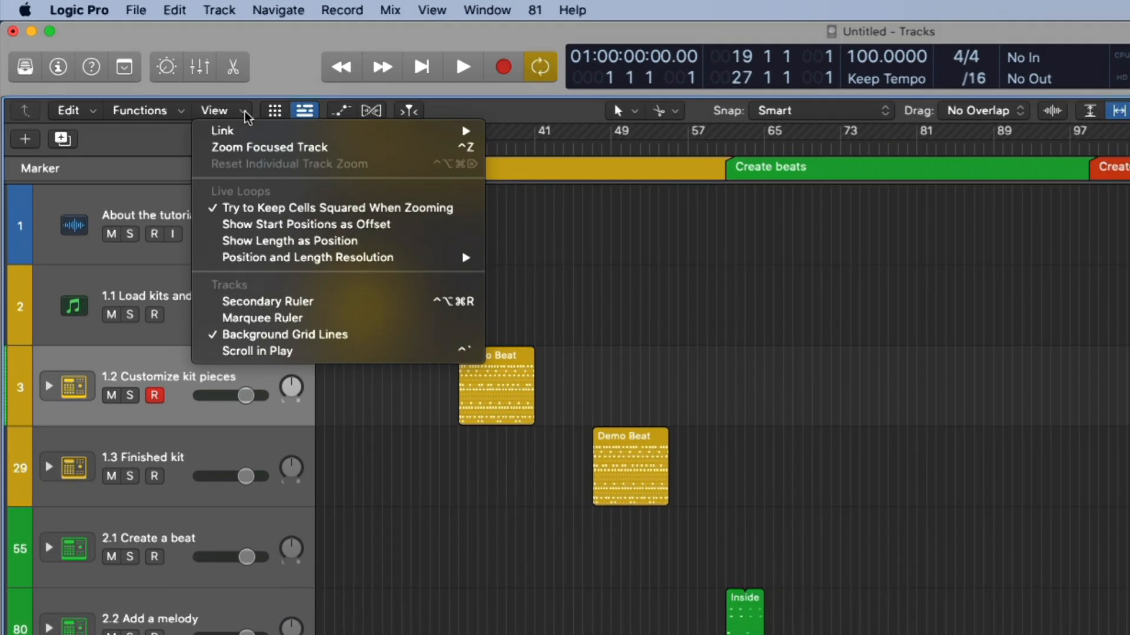
Open the kit track's Compressor and show its preset settings menu (01 Drums to 06 Compressor By Type)
{"action": "left_click", "coordinate": [142, 113]}
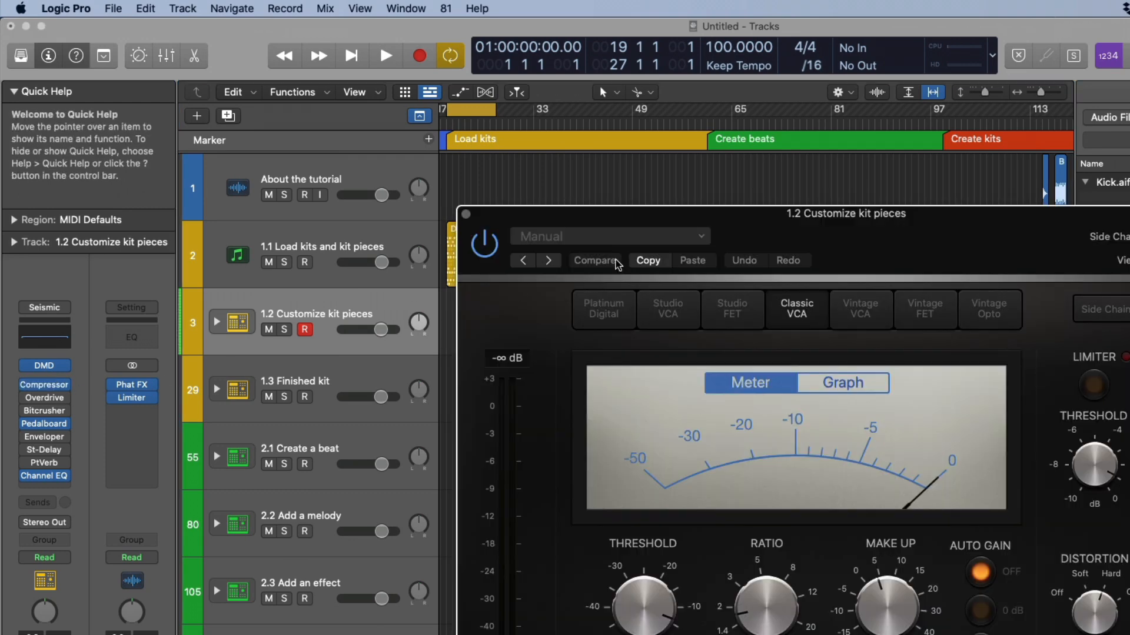
{"action": "left_click", "coordinate": [609, 235]}
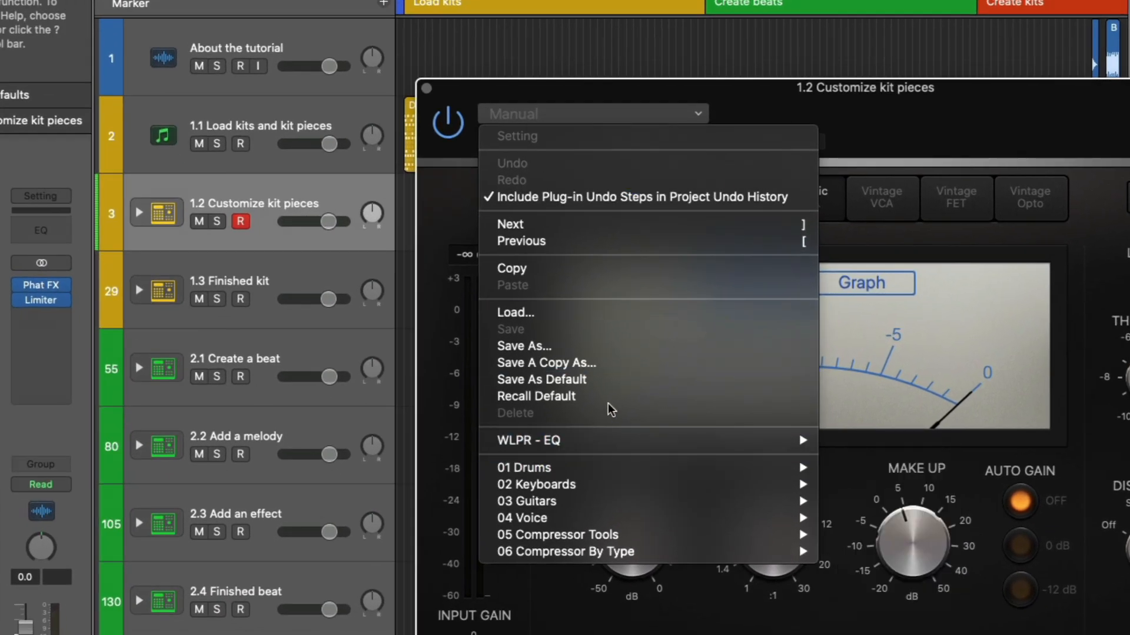
{"action": "mouse_move", "coordinate": [610, 403]}
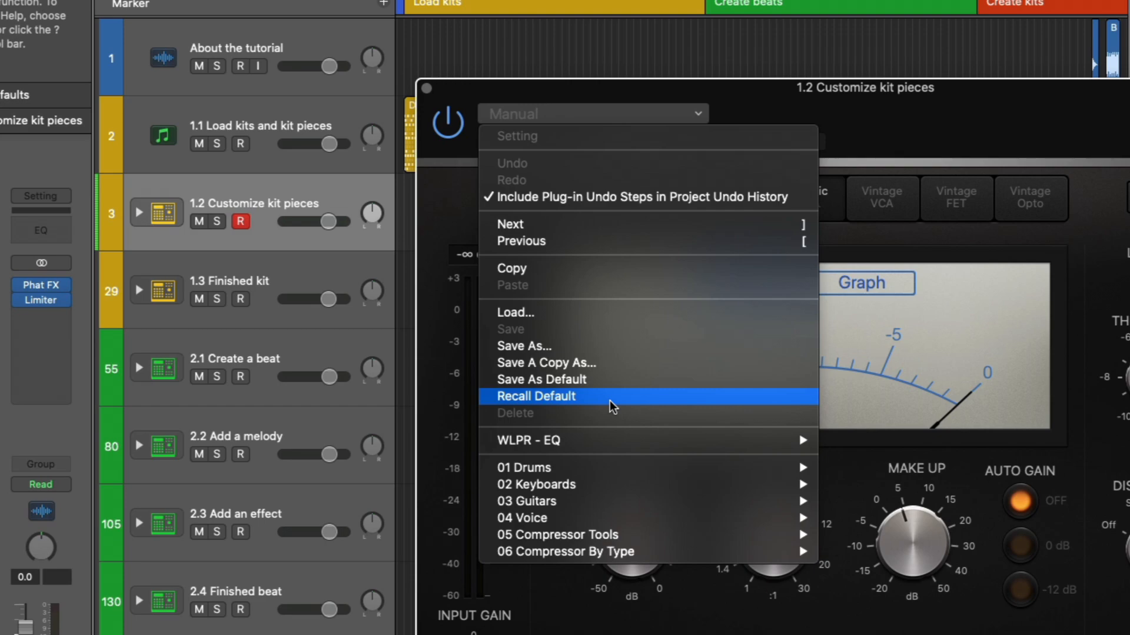